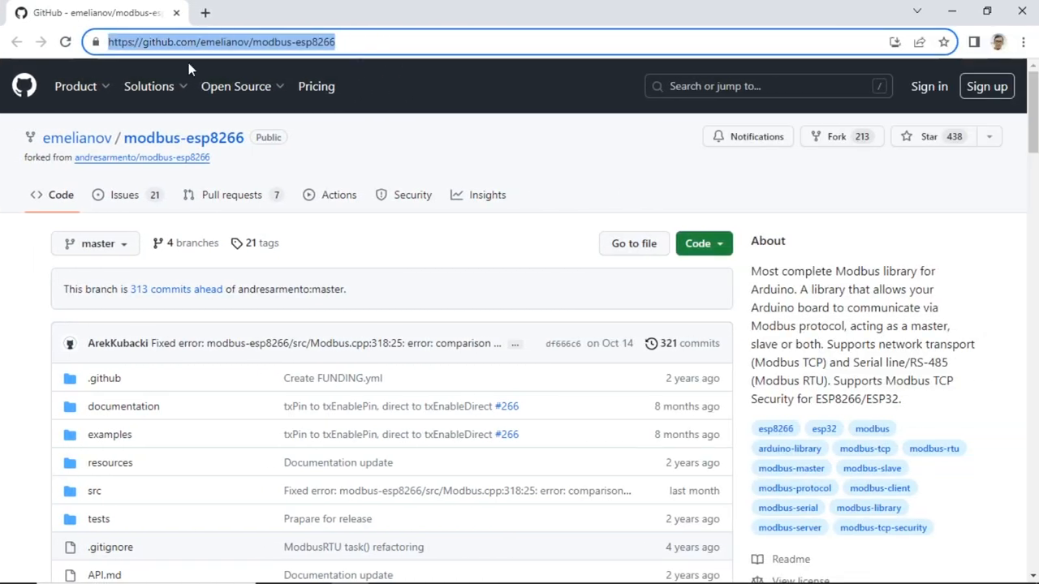
Open the modbus-esp8266 TCP-Ethernet server example sketch from Arduino IDE's examples
scroll(down, 3)
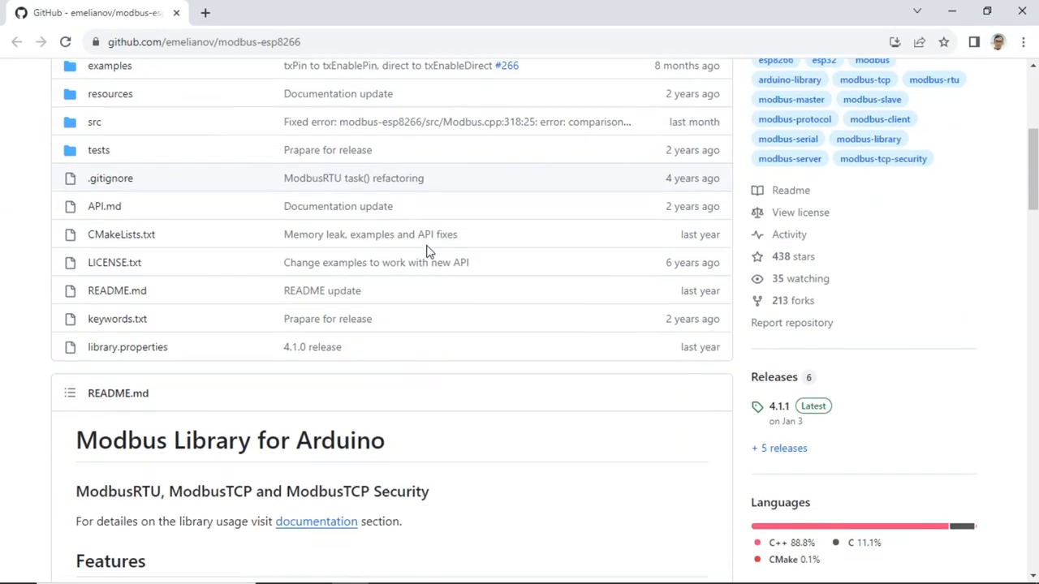
scroll(down, 3)
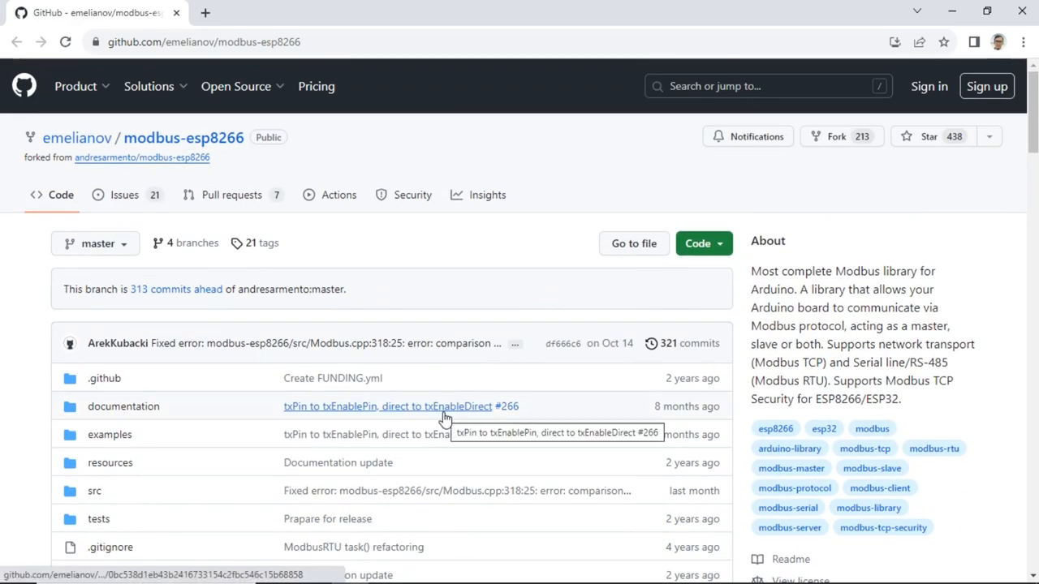
click(425, 569)
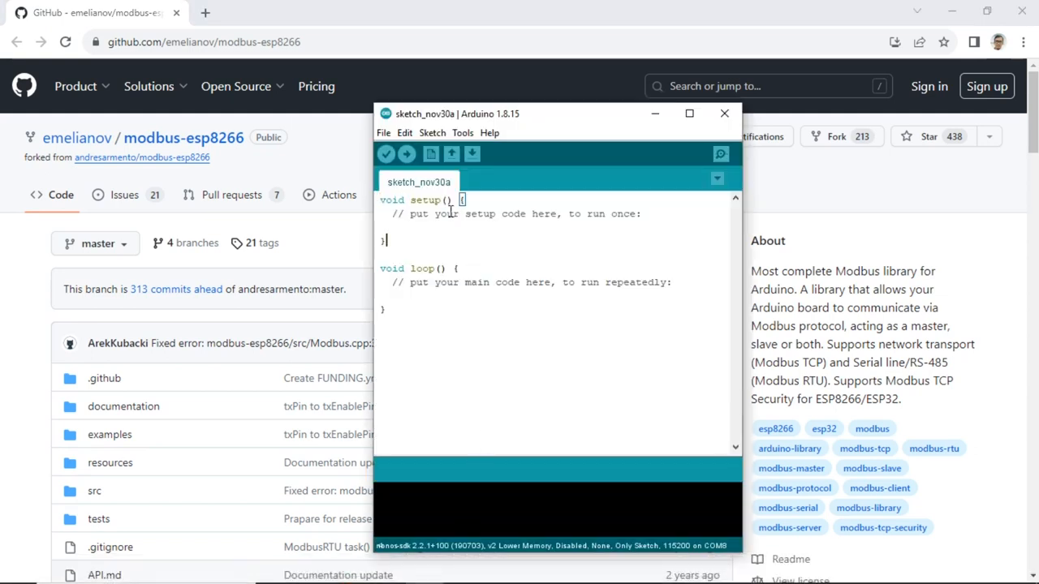
click(382, 132)
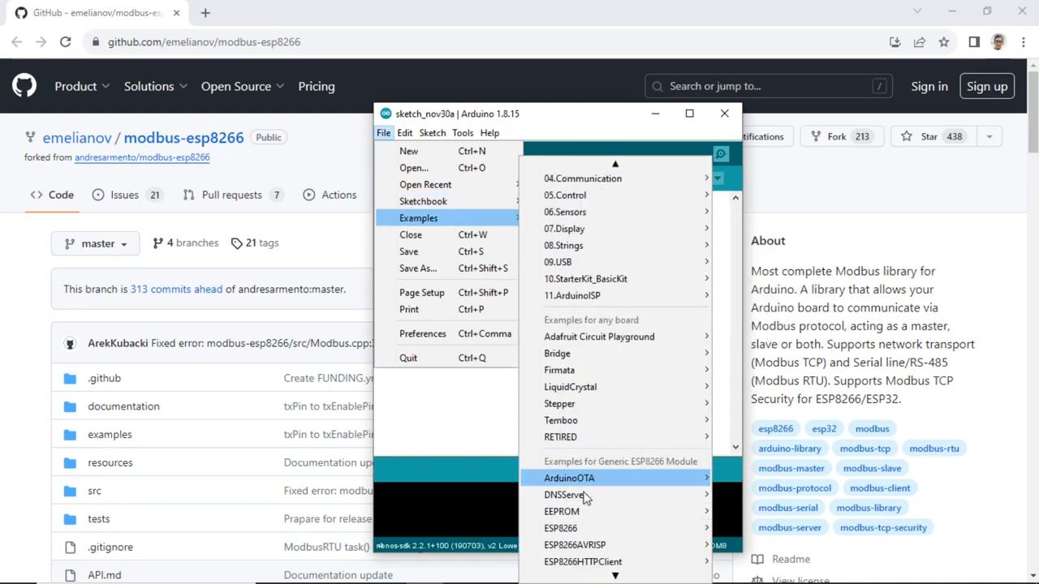
scroll(down, 3)
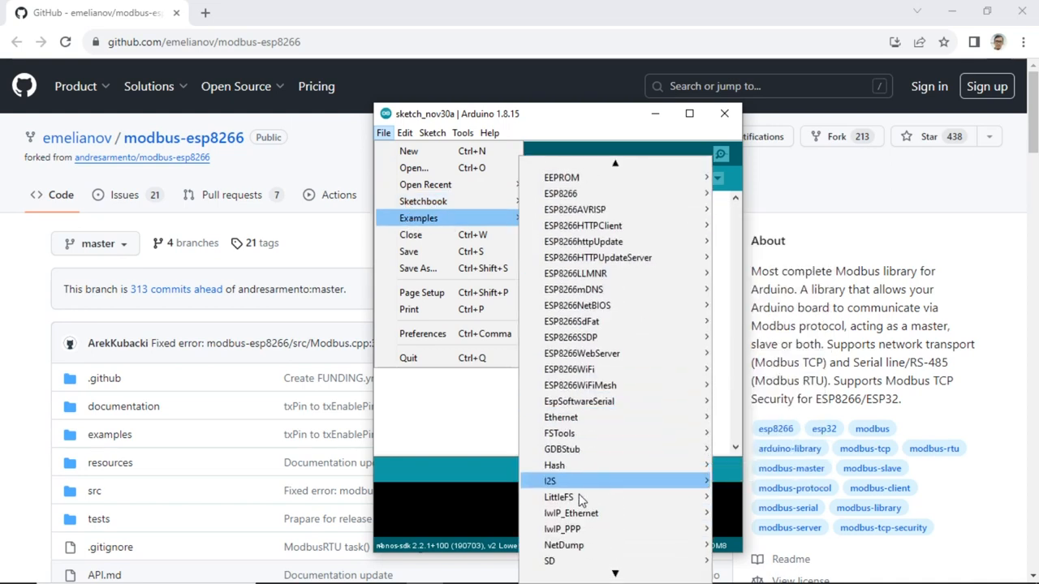
scroll(down, 3)
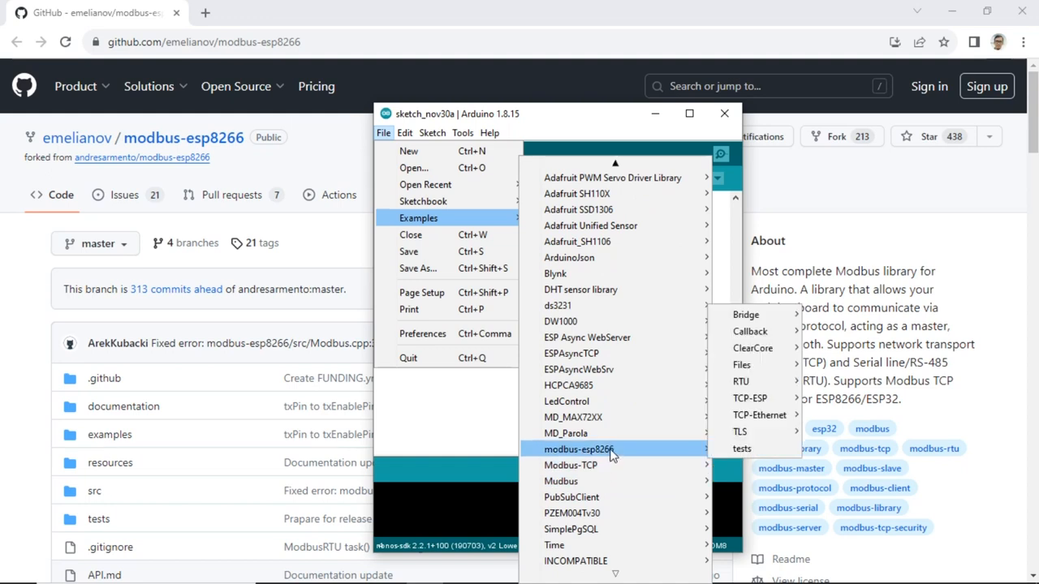
mouse_move(759, 415)
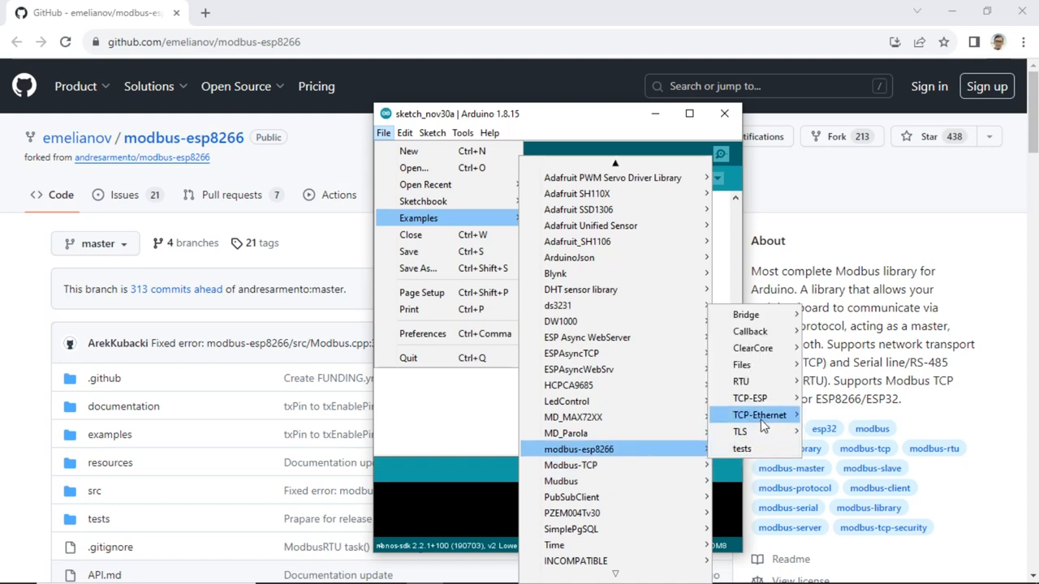
mouse_move(761, 415)
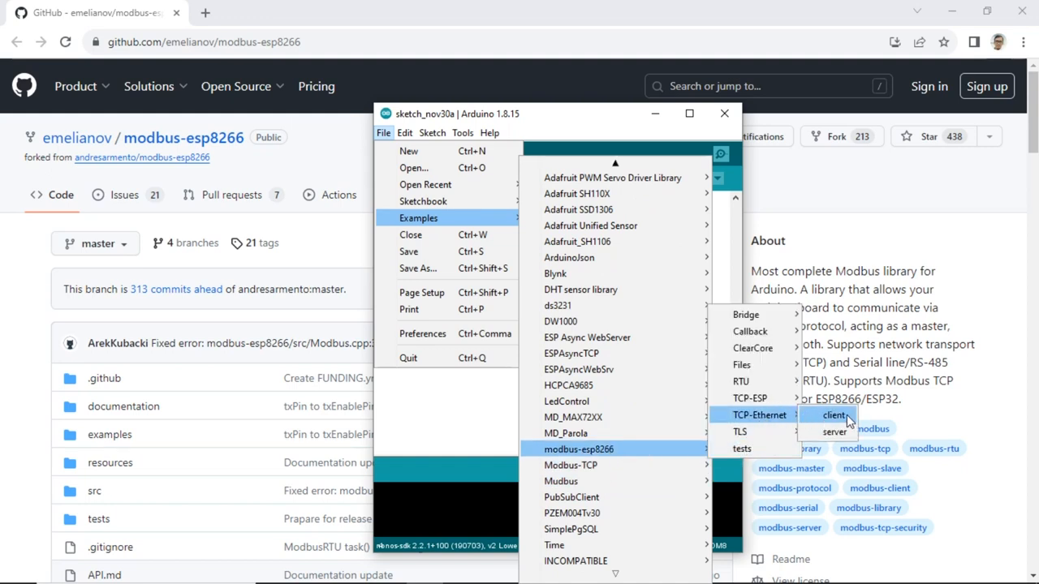
click(836, 432)
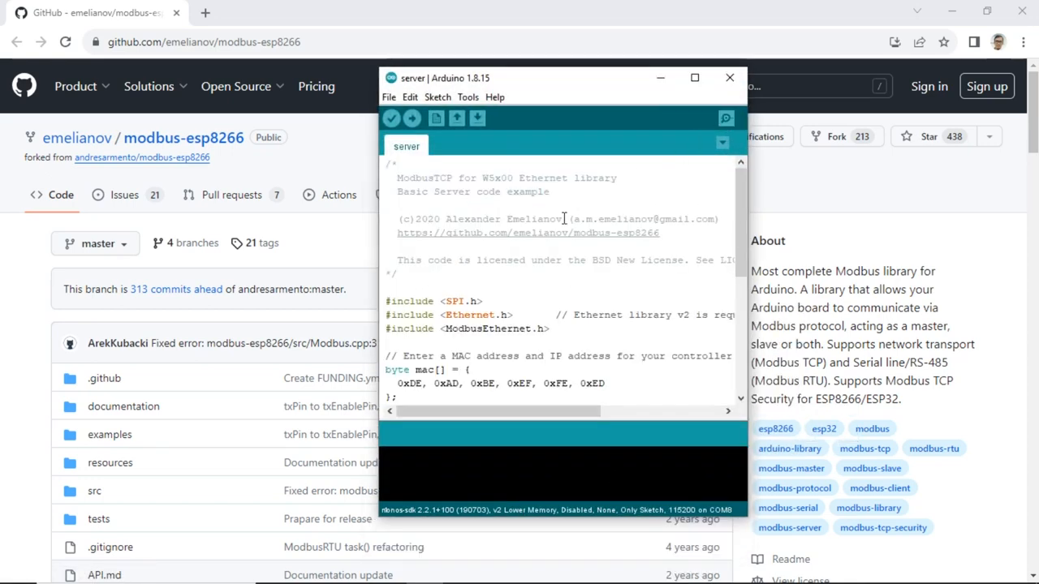
Change the sketch's IPAddress ip from 192.168.0.2 to 192, 168, 0, 210
scroll(down, 3)
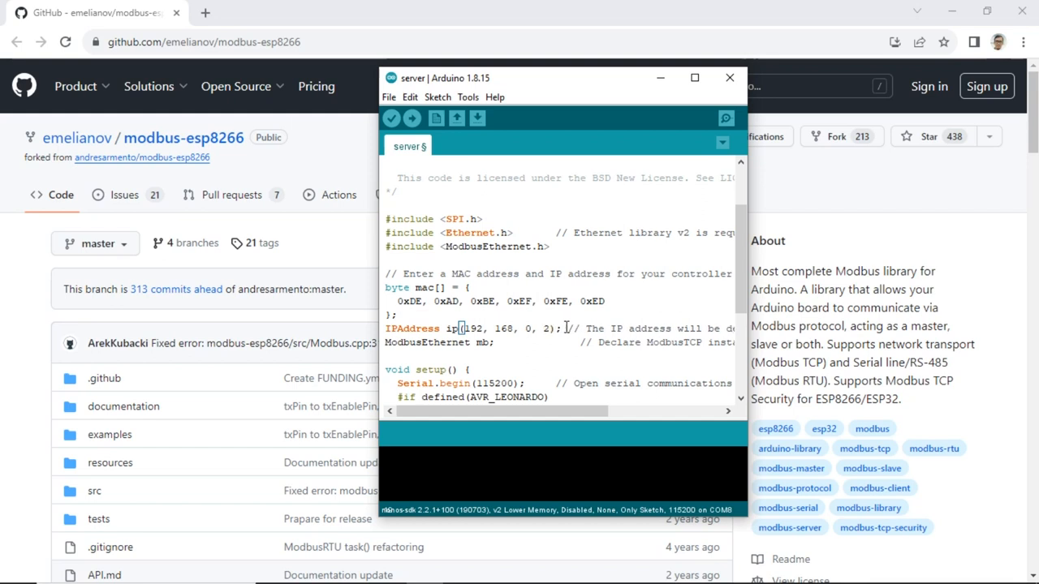
text(10)
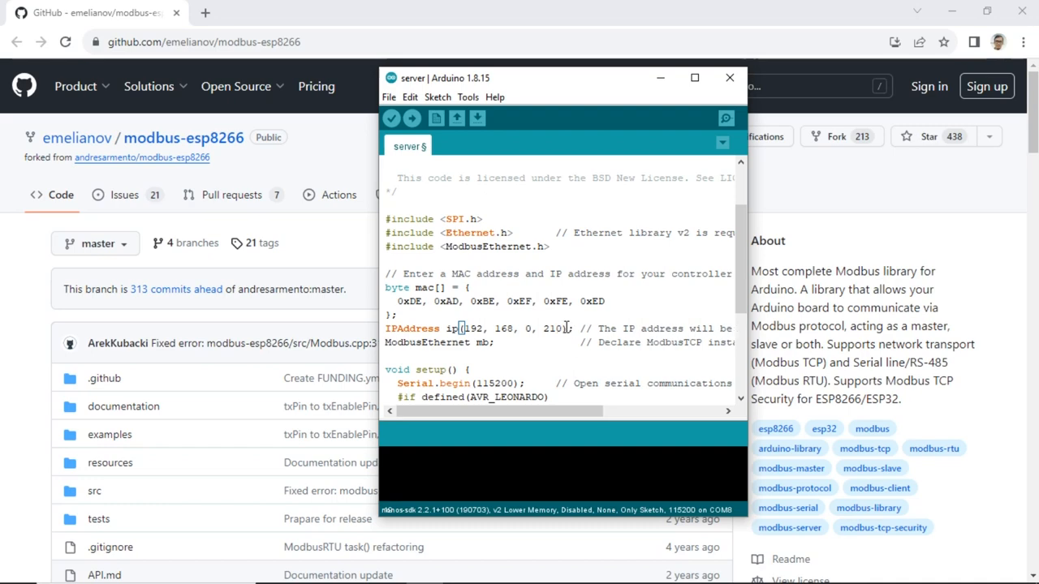
scroll(down, 3)
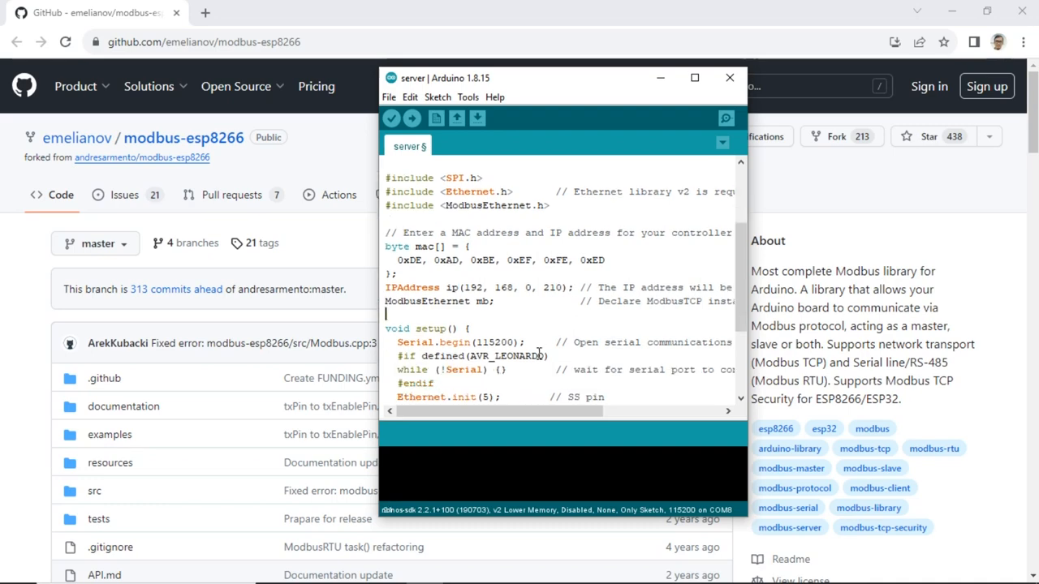
scroll(down, 3)
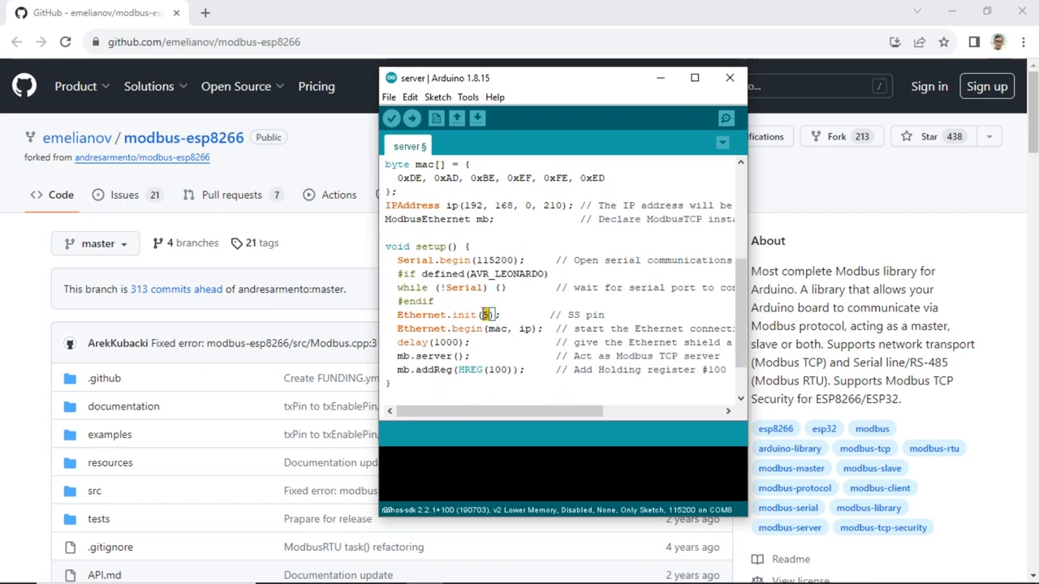
mouse_move(503, 361)
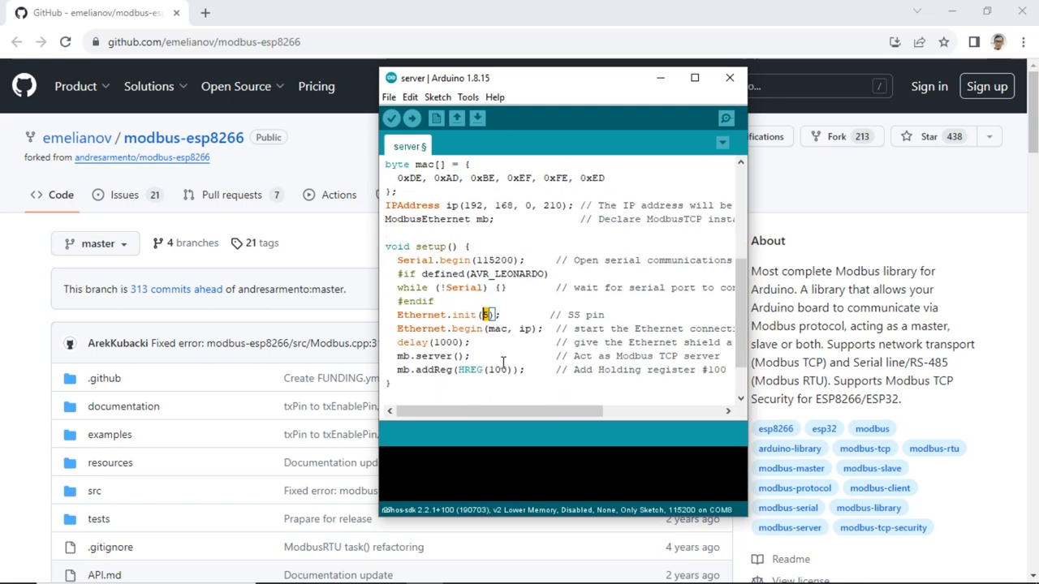
scroll(down, 3)
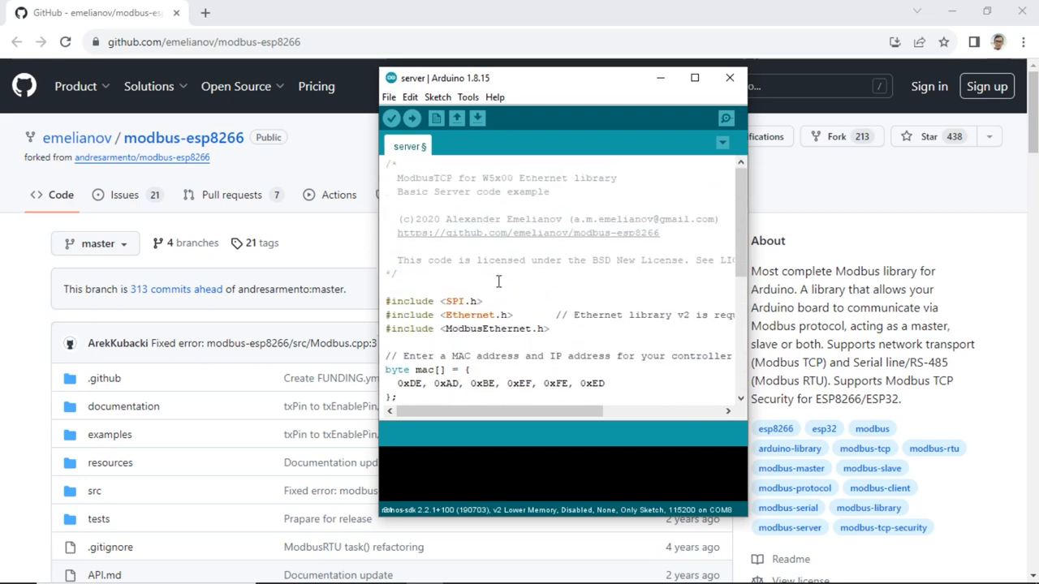
Confirm the Generic ESP8266 Module on COM8 and upload the server sketch
click(468, 97)
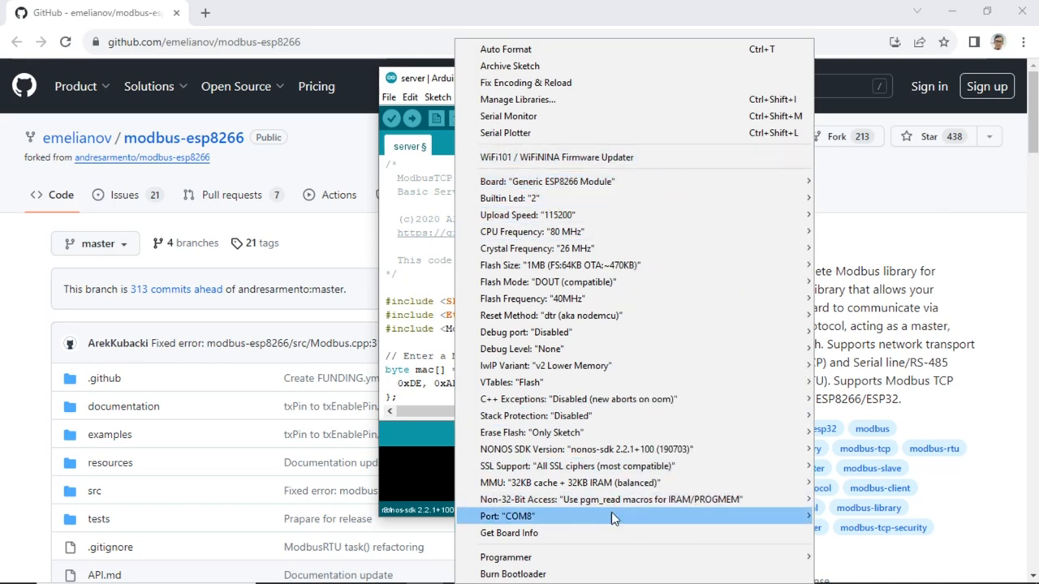
click(409, 96)
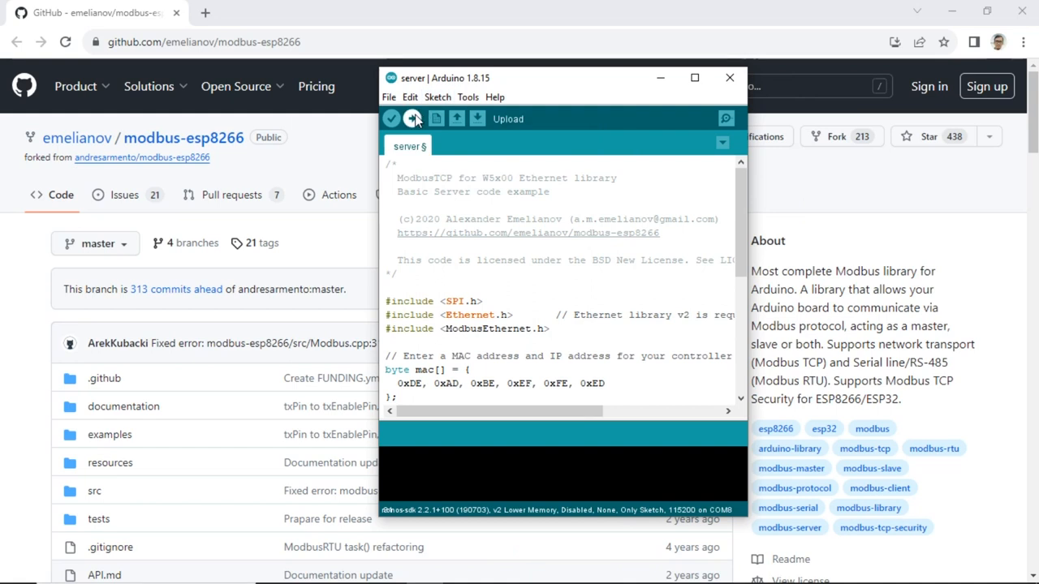
click(413, 118)
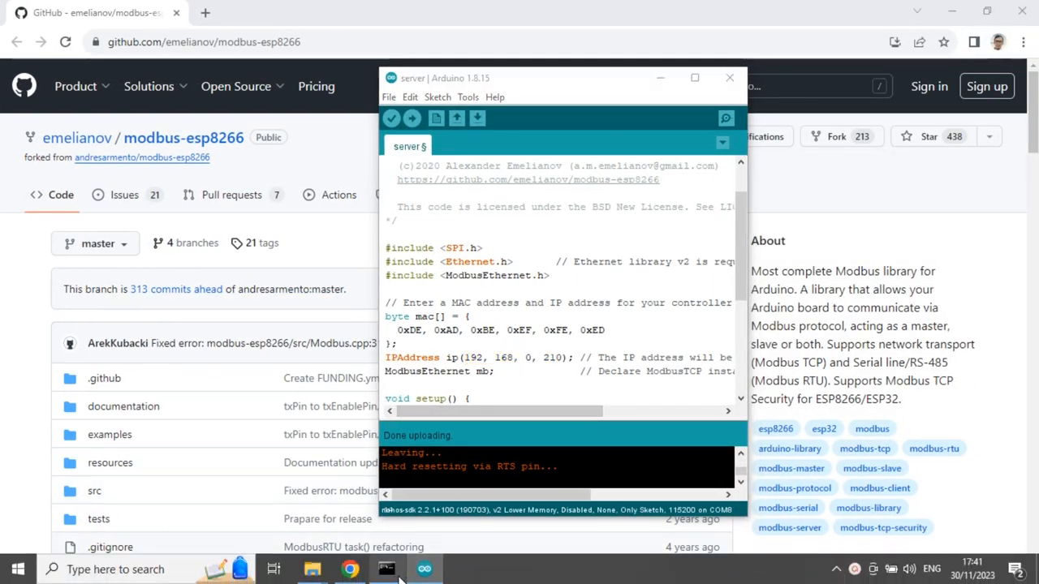
Run arp -a to find the board at 192.168.0.210, then start a ping
click(398, 569)
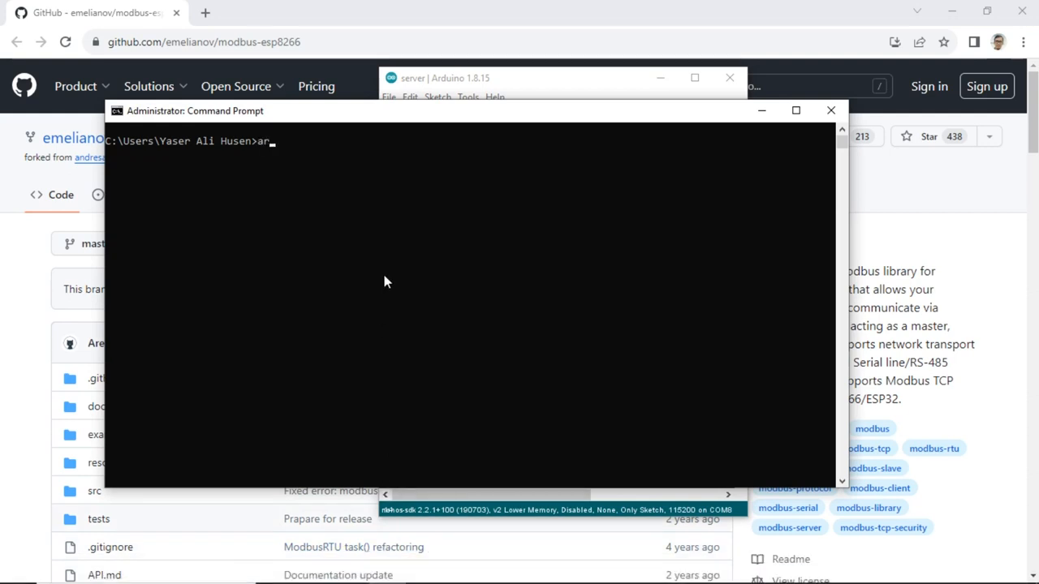
text(arp -a)
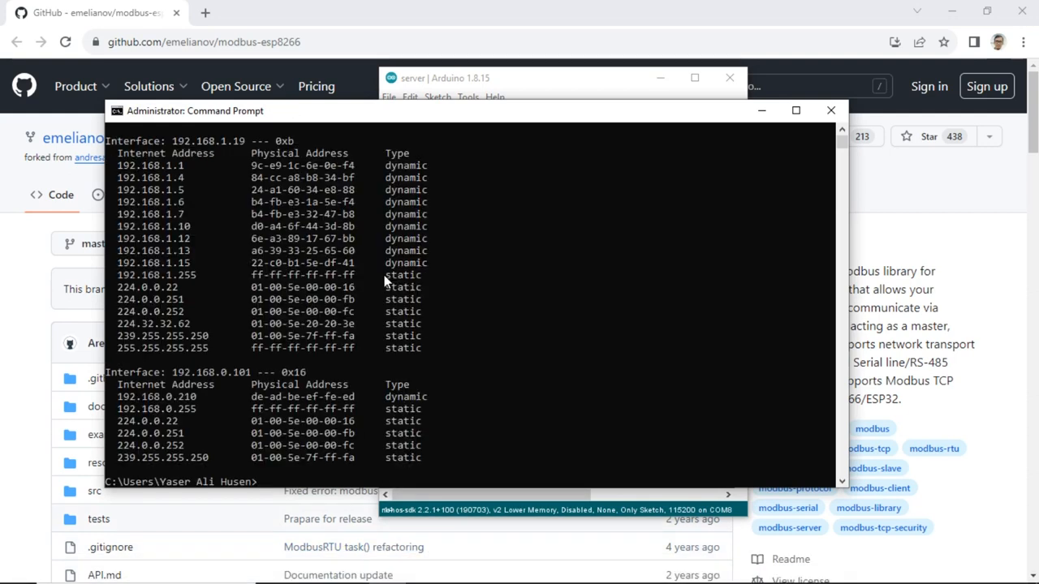
mouse_move(225, 387)
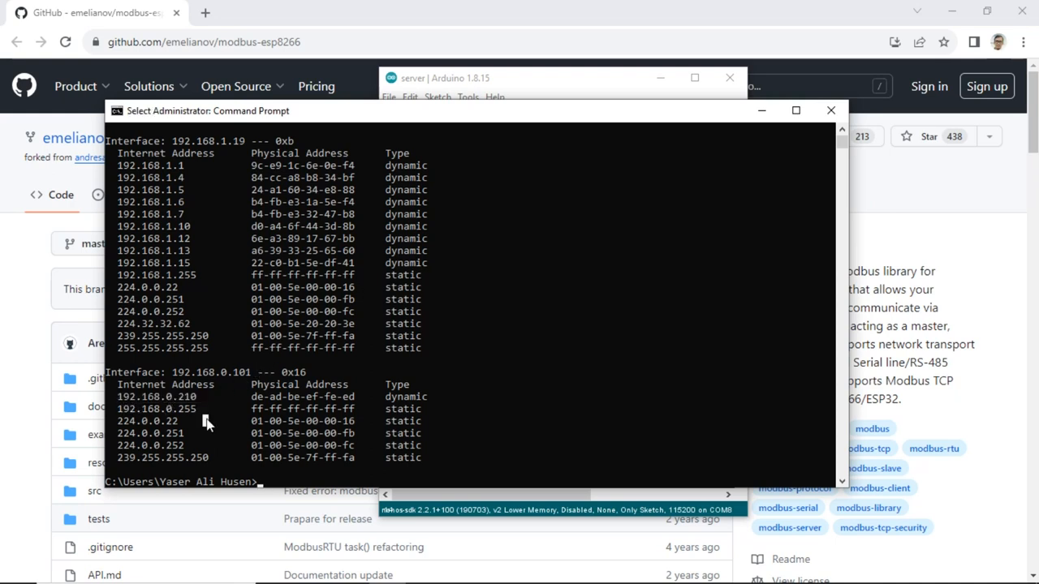
text(ping)
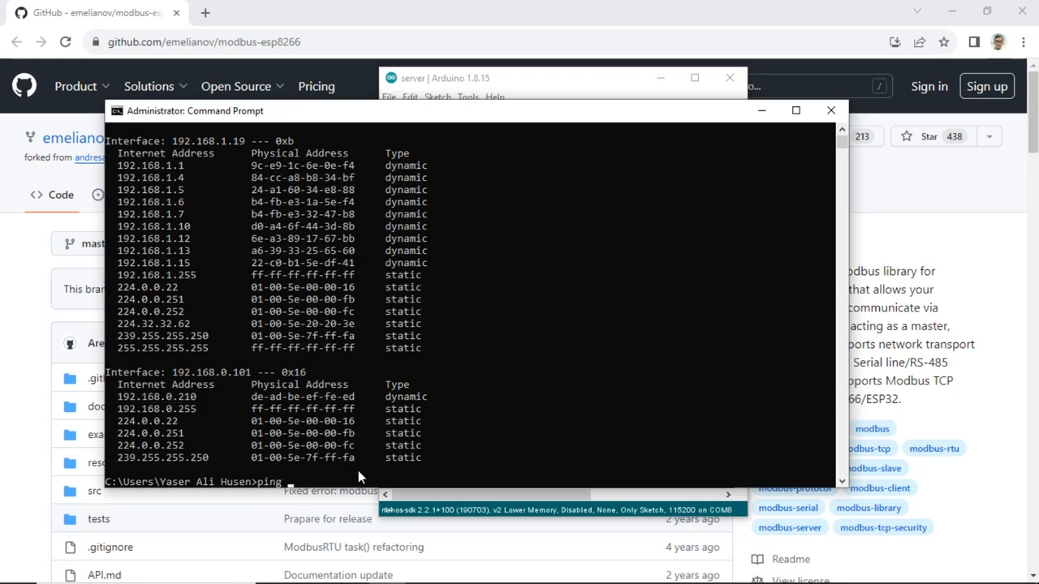
text(192.168)
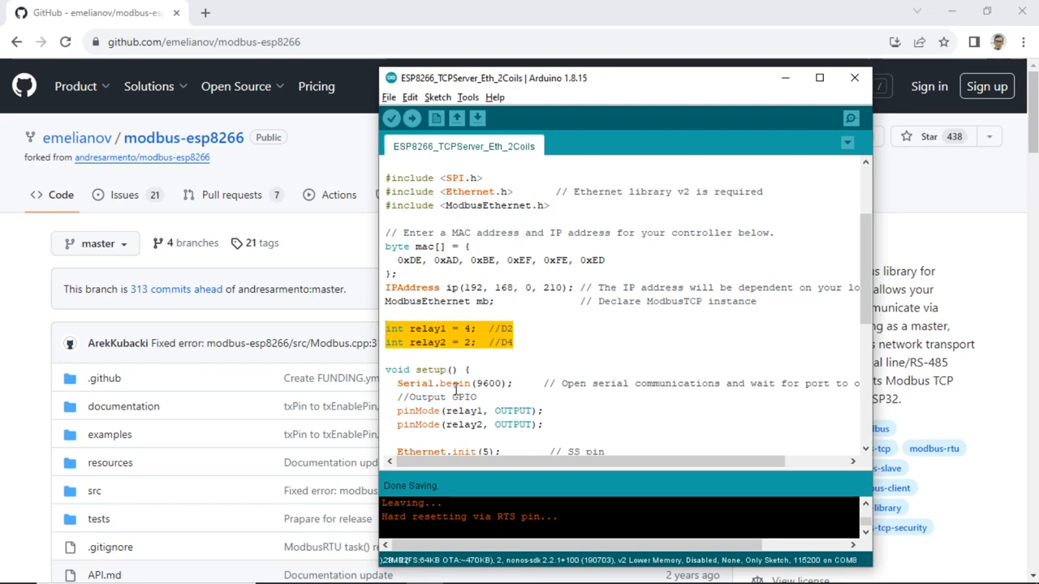
Scroll through the ESP8266_TCPServer_Eth_2Coils relay pins, addCoil calls and loop()
scroll(down, 3)
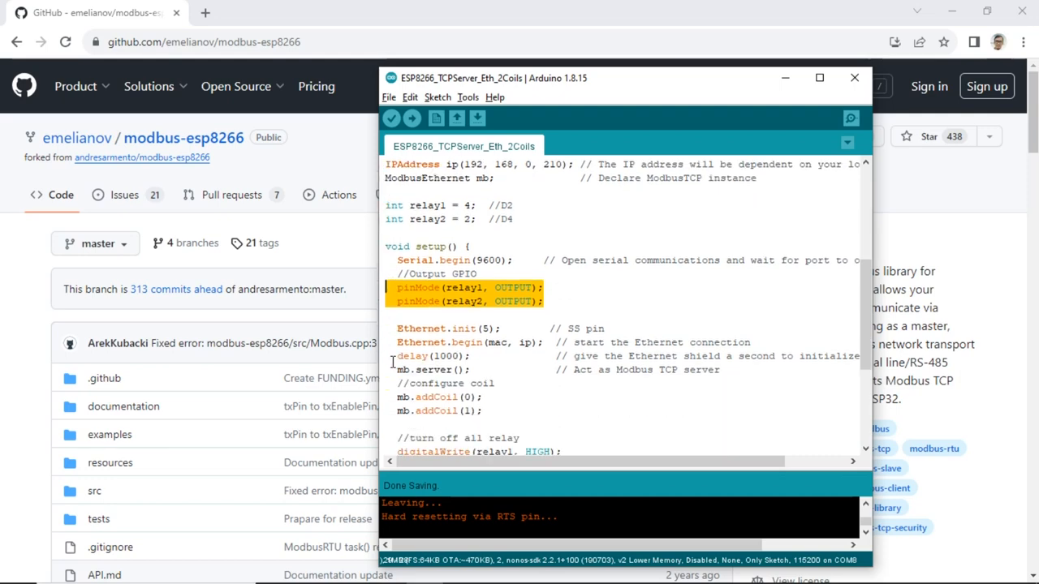
scroll(down, 3)
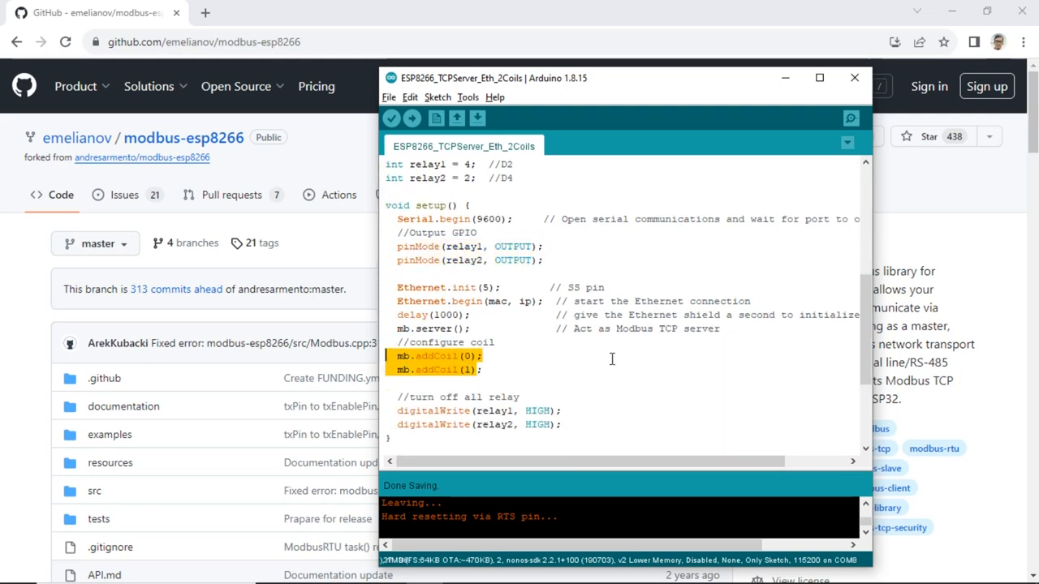
scroll(down, 3)
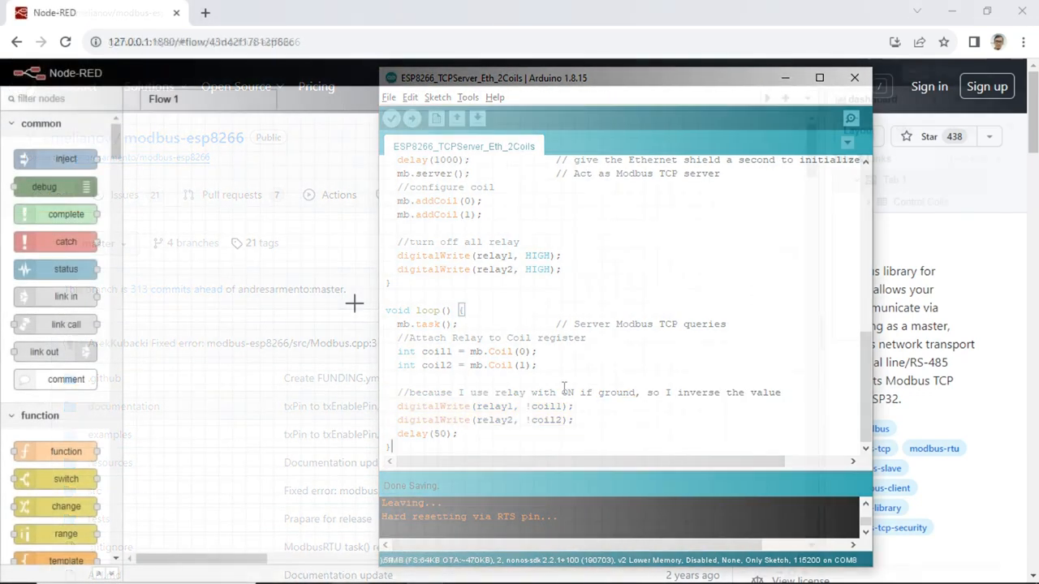
Place a dashboard switch node and a Modbus Write node side by side on Flow 1
click(854, 75)
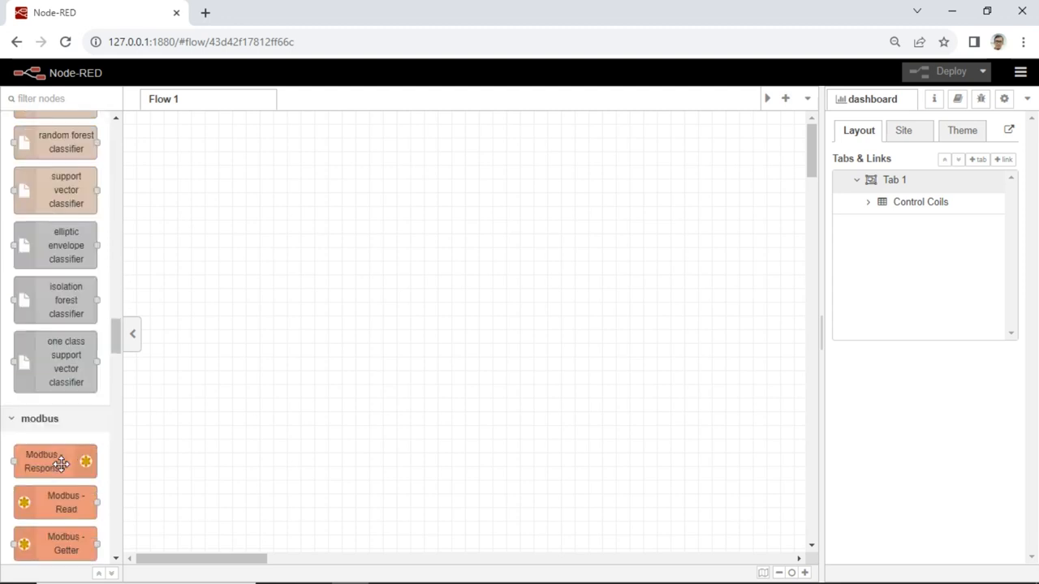
scroll(down, 3)
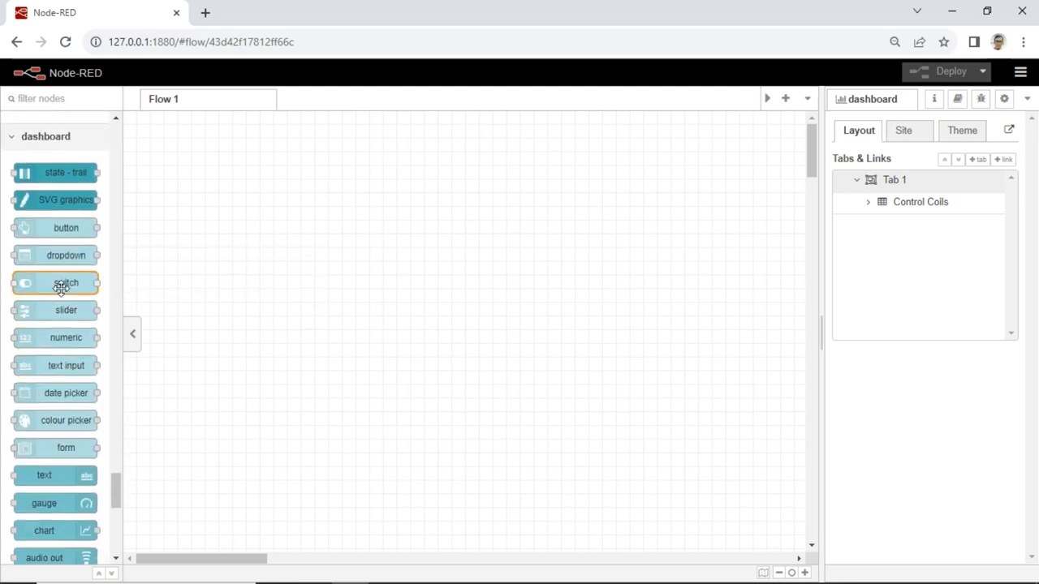
drag(65, 282, 277, 206)
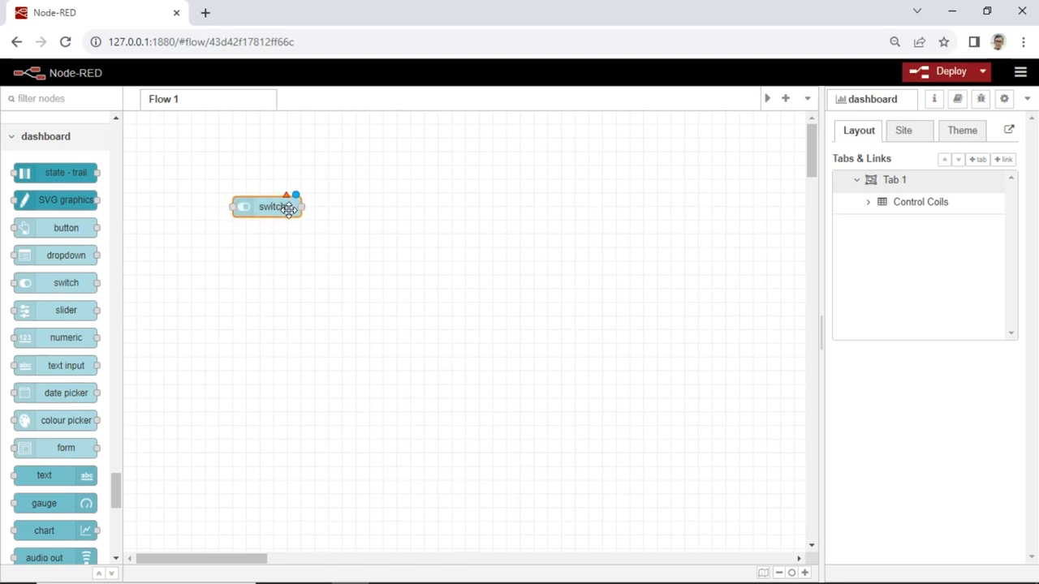
scroll(down, 3)
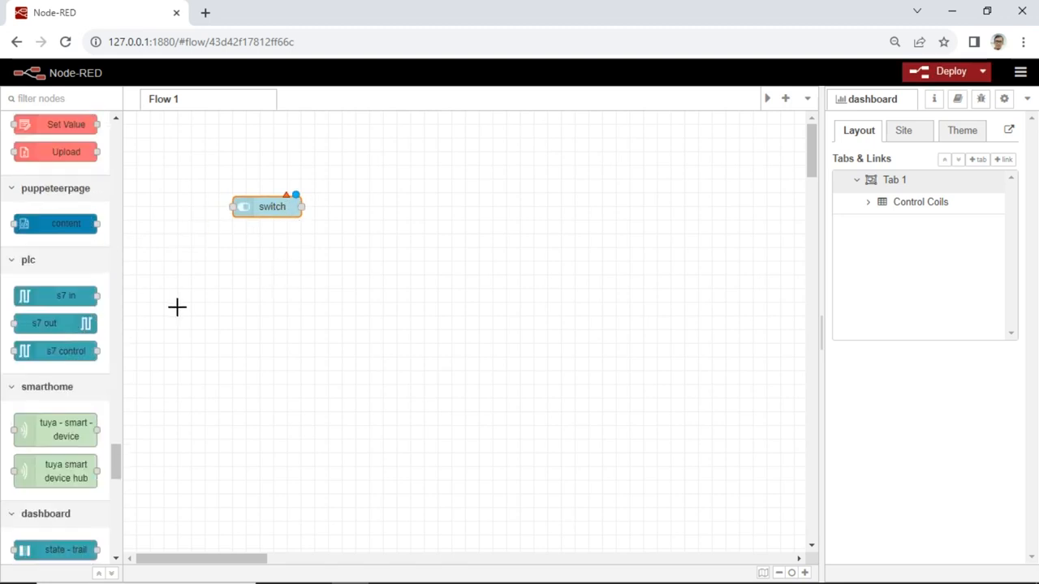
scroll(down, 3)
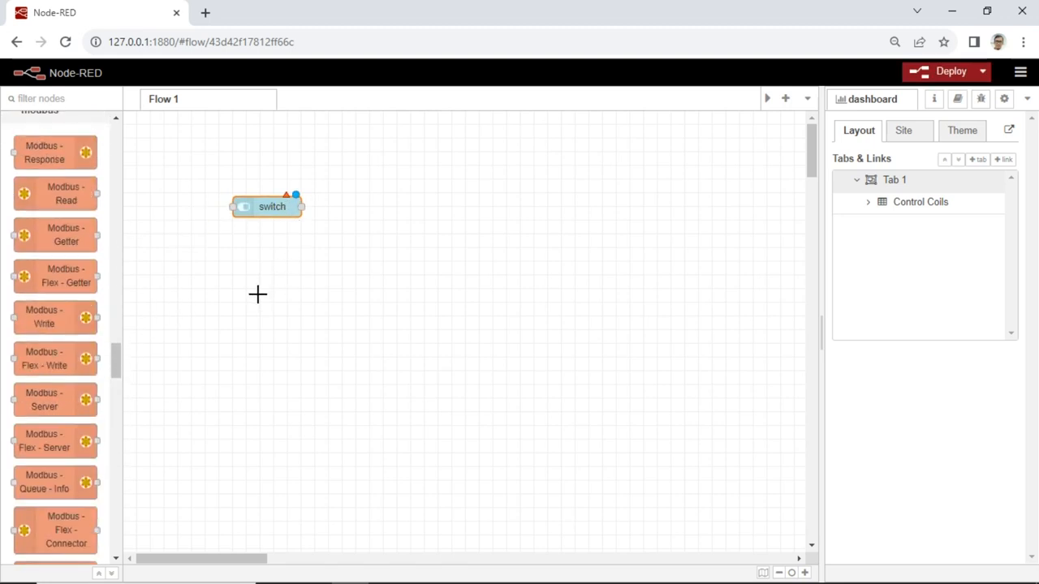
drag(55, 317, 118, 302)
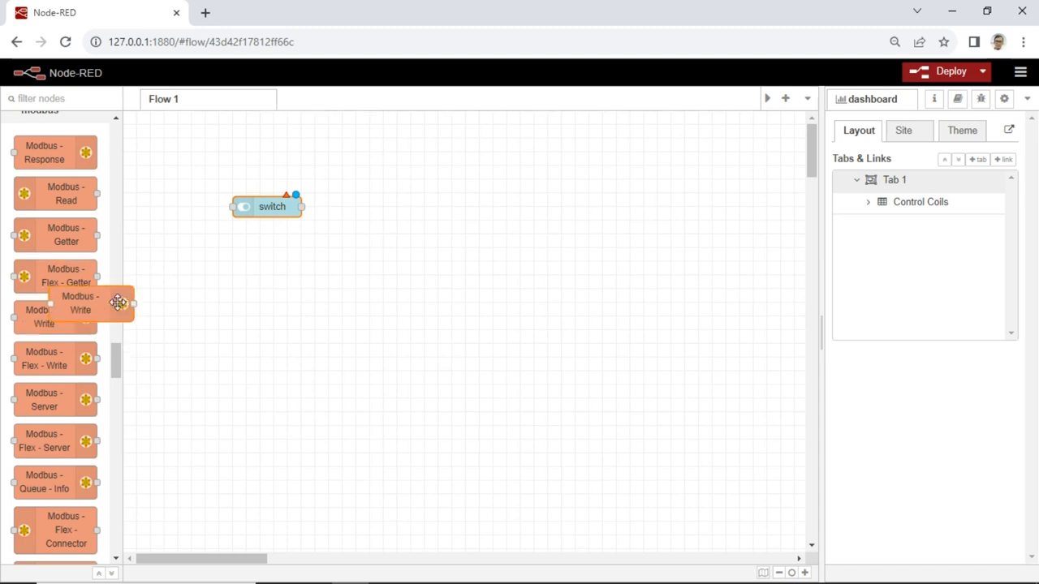
drag(54, 317, 424, 206)
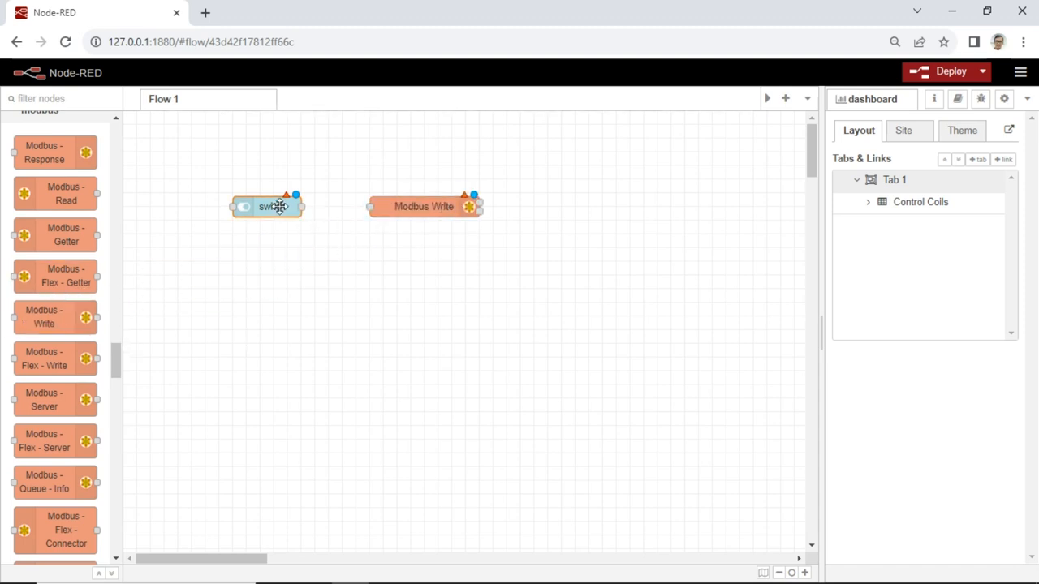
Relabel the dashboard switch node as Coil #1
double_click(272, 206)
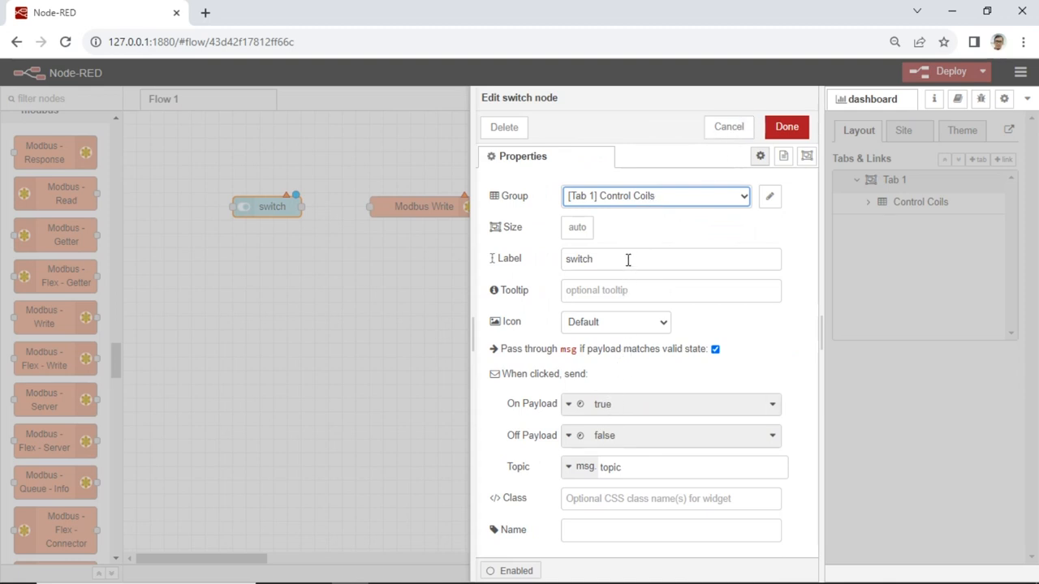
double_click(579, 259)
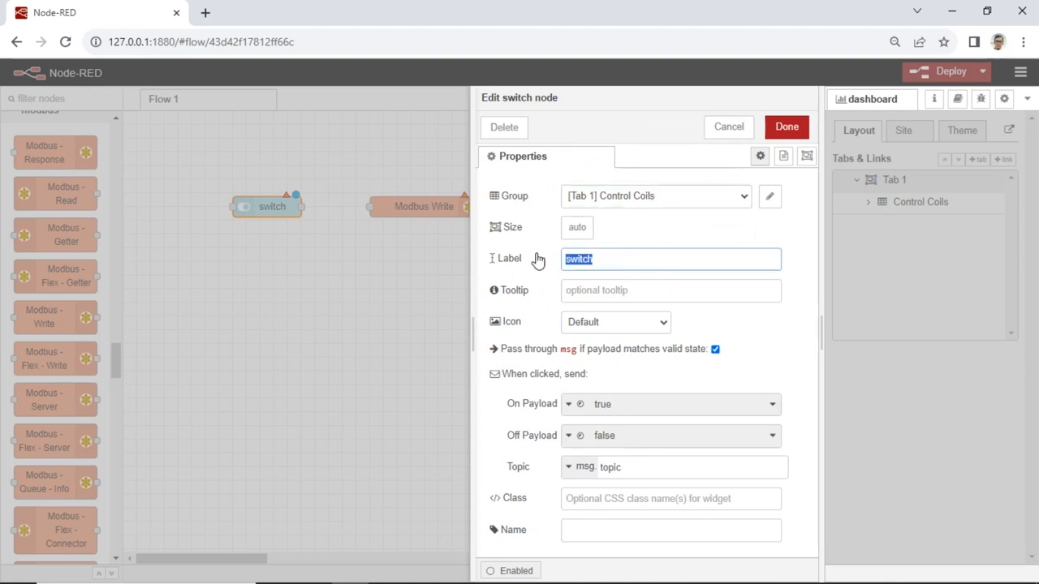
text(Coil #1)
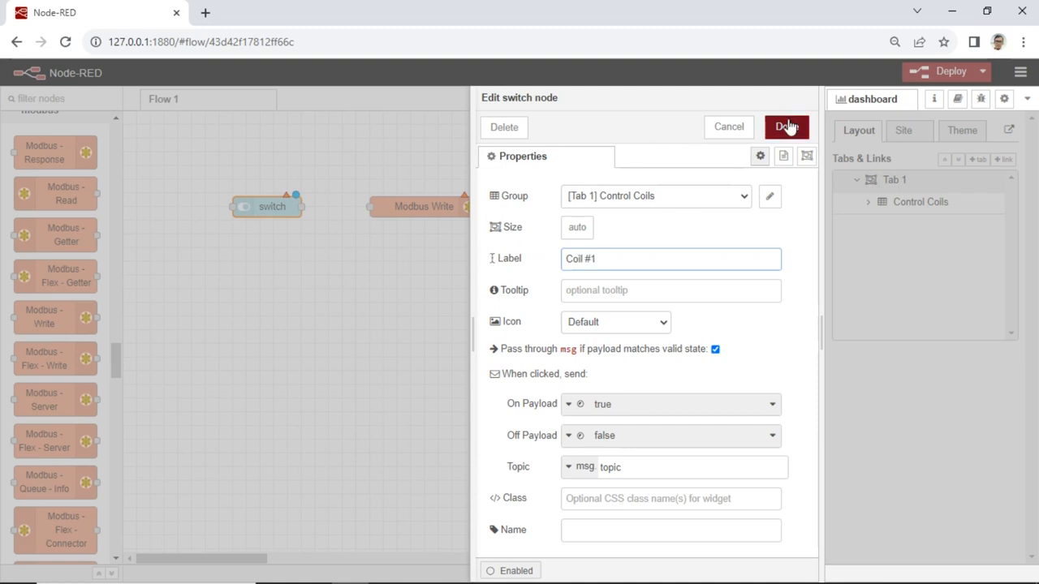
click(786, 126)
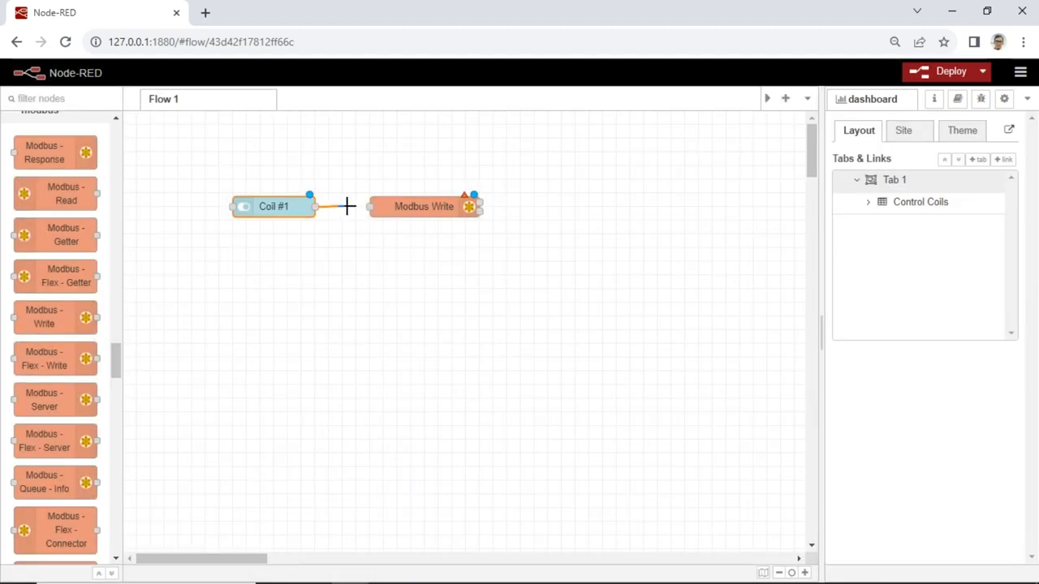
Configure Modbus Write for FC 5, address 0, on a new 192.168.0.210:502 server
double_click(423, 206)
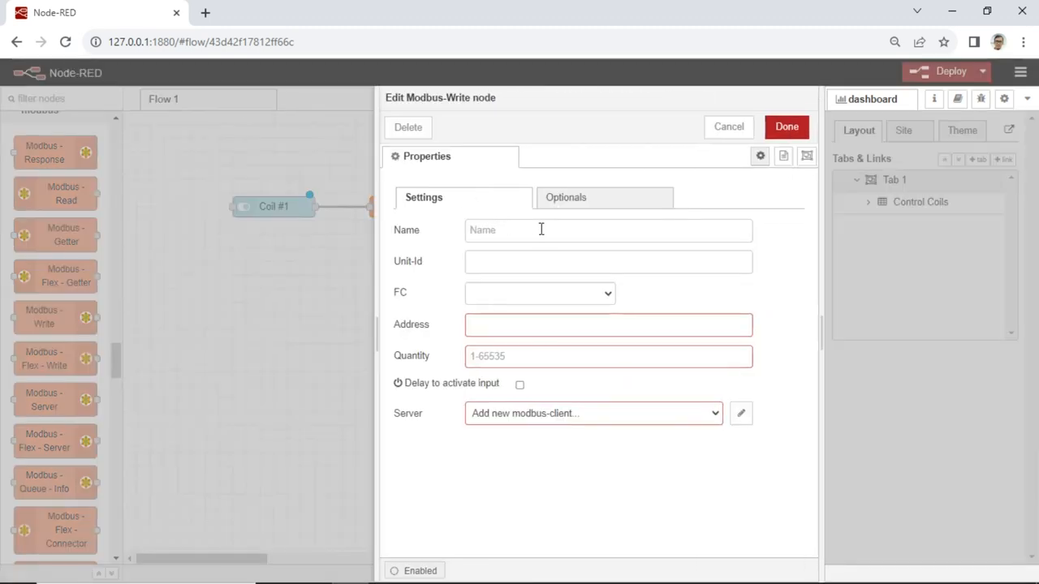
click(742, 413)
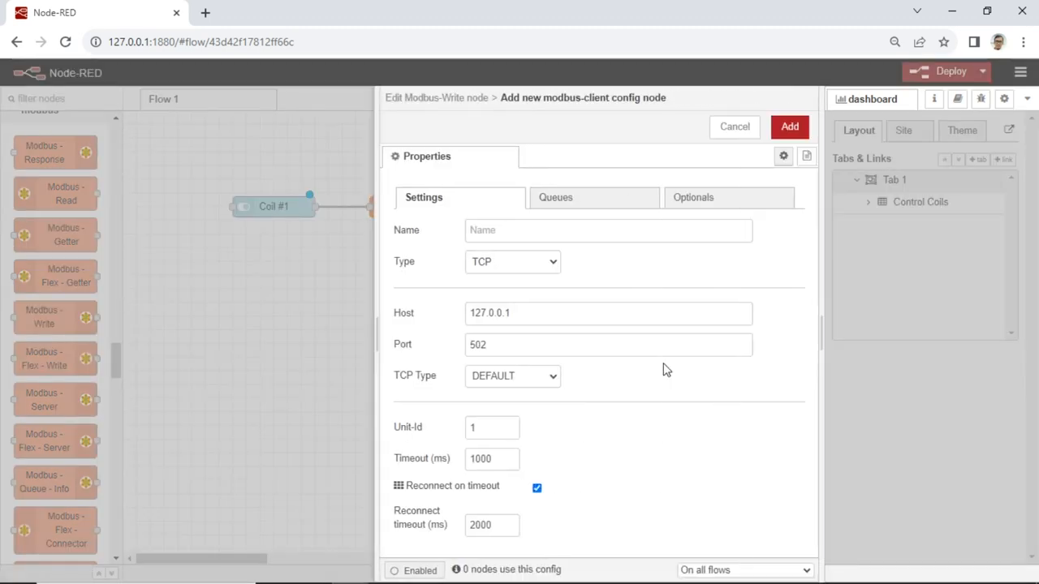
text(192.168.)
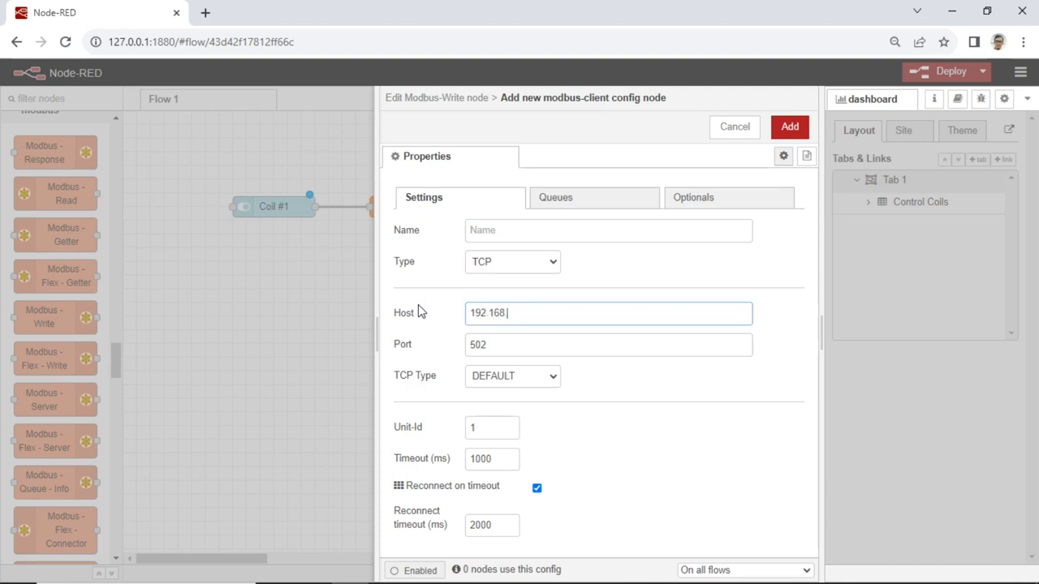
text(0.210)
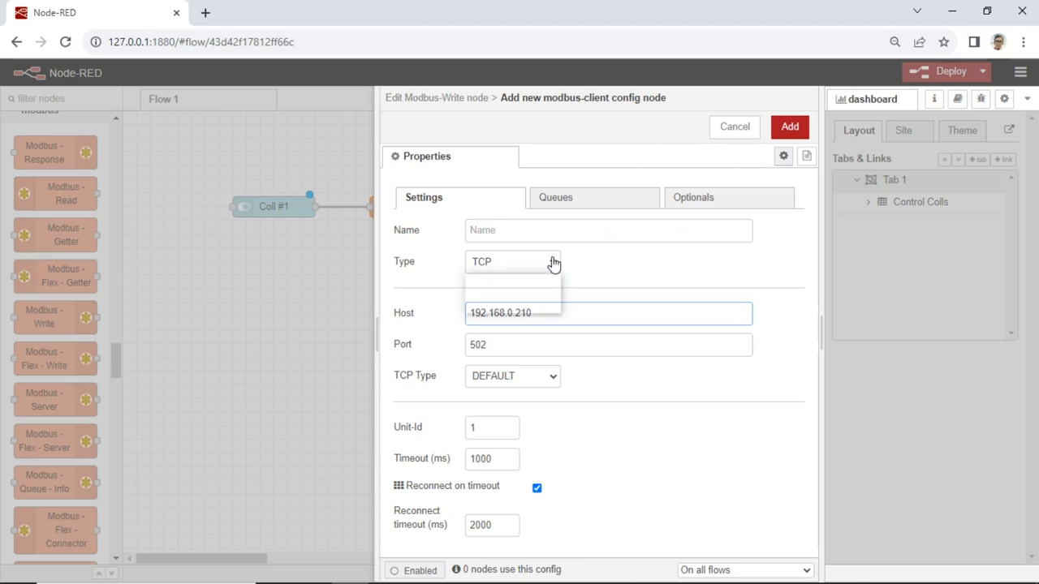
click(790, 127)
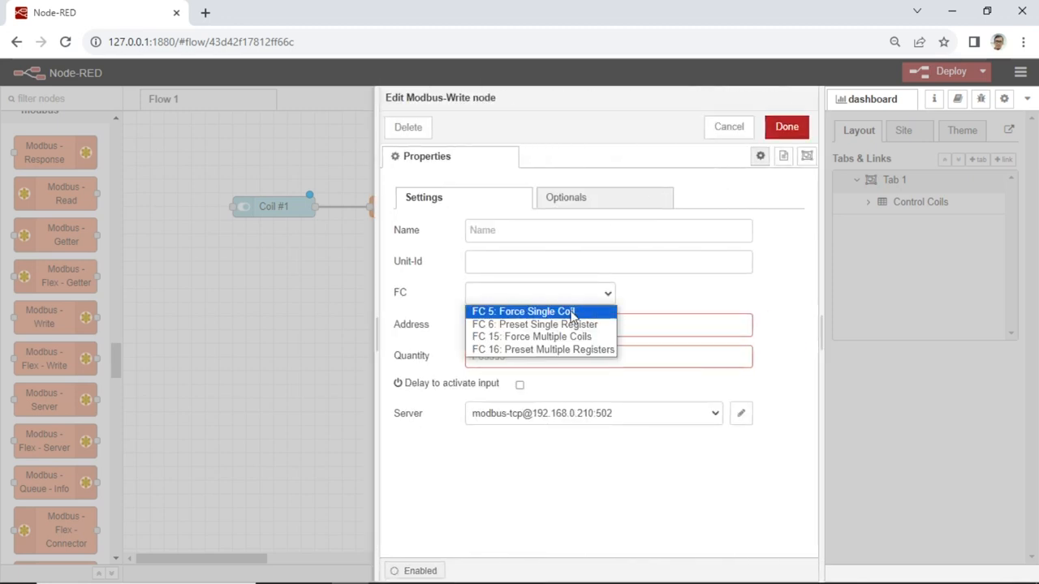
click(524, 311)
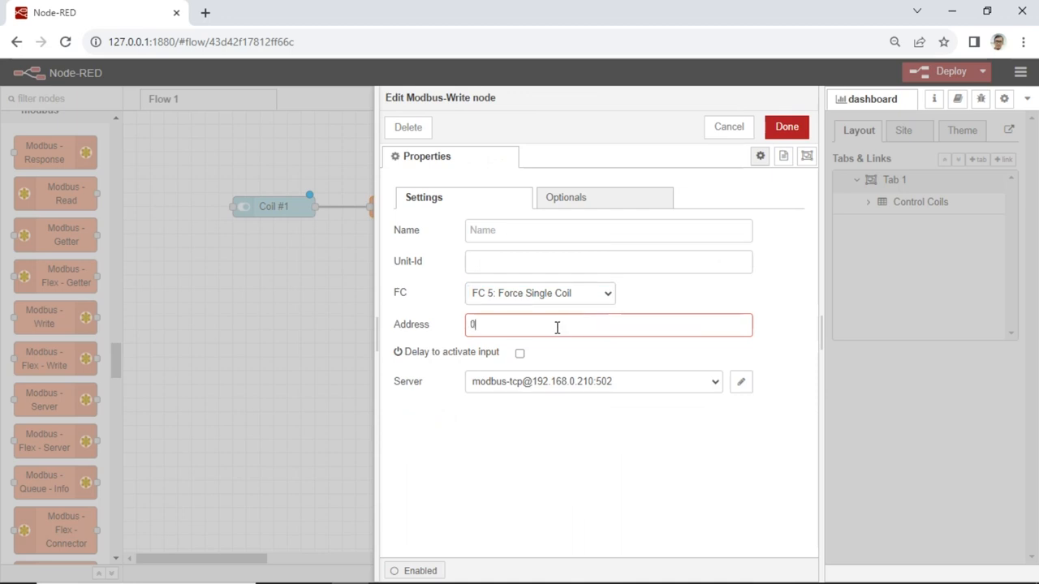
click(787, 127)
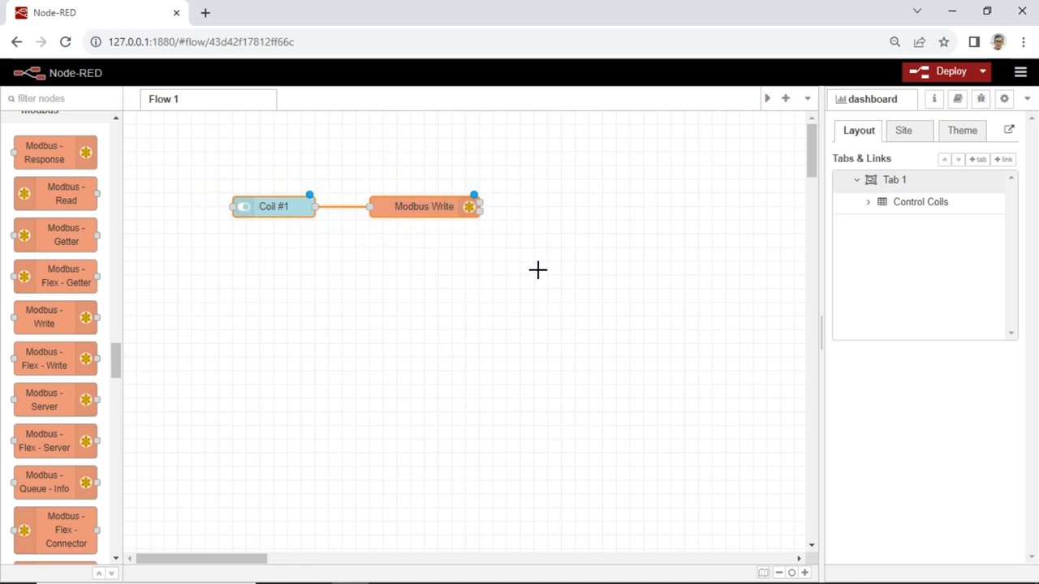
Paste a copy of the pair, labelling the switch Coil #2 and writing address 1
key(Ctrl+v)
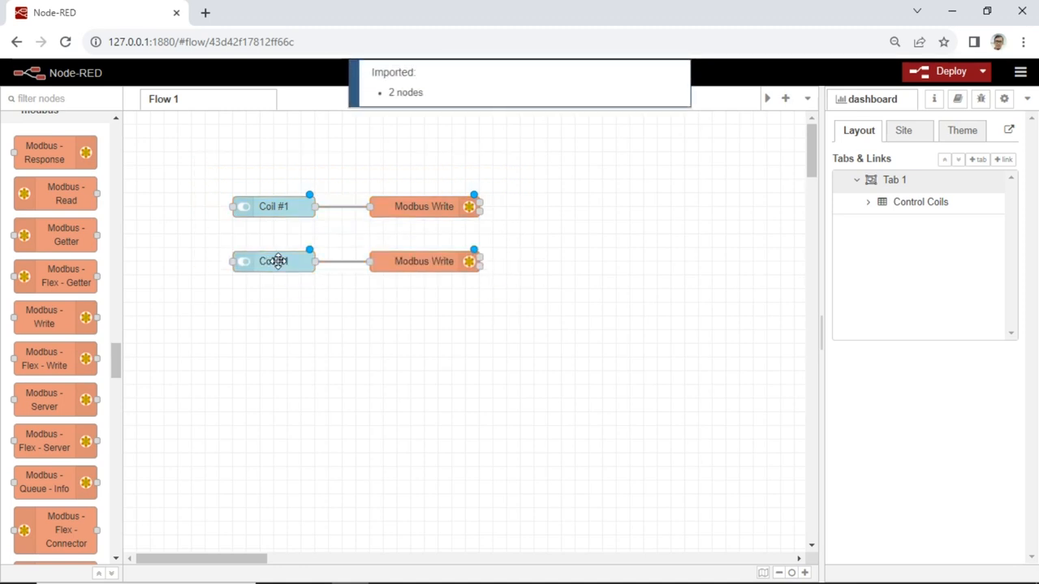
double_click(273, 260)
text(Coil #2)
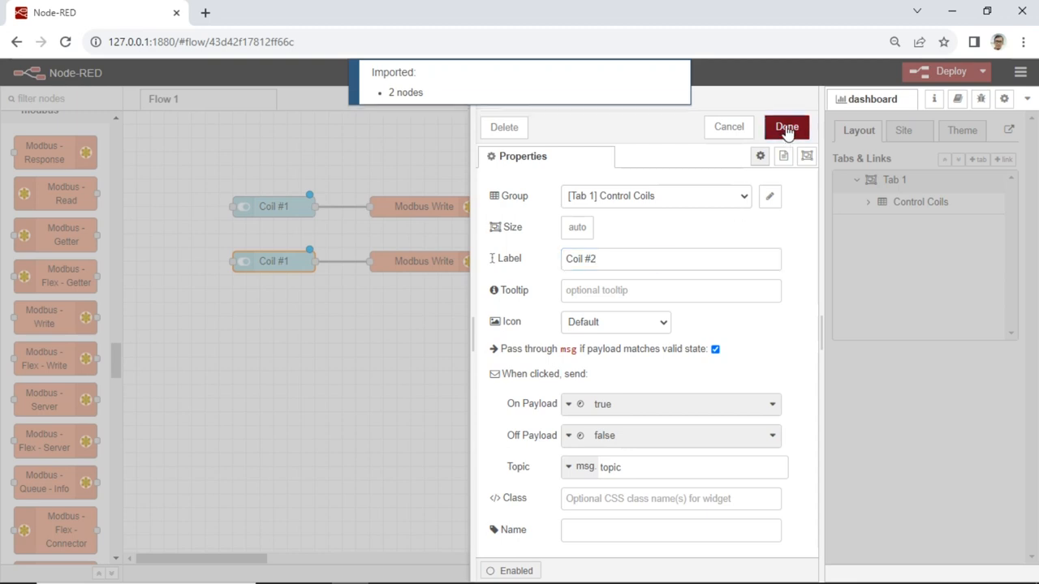
click(786, 127)
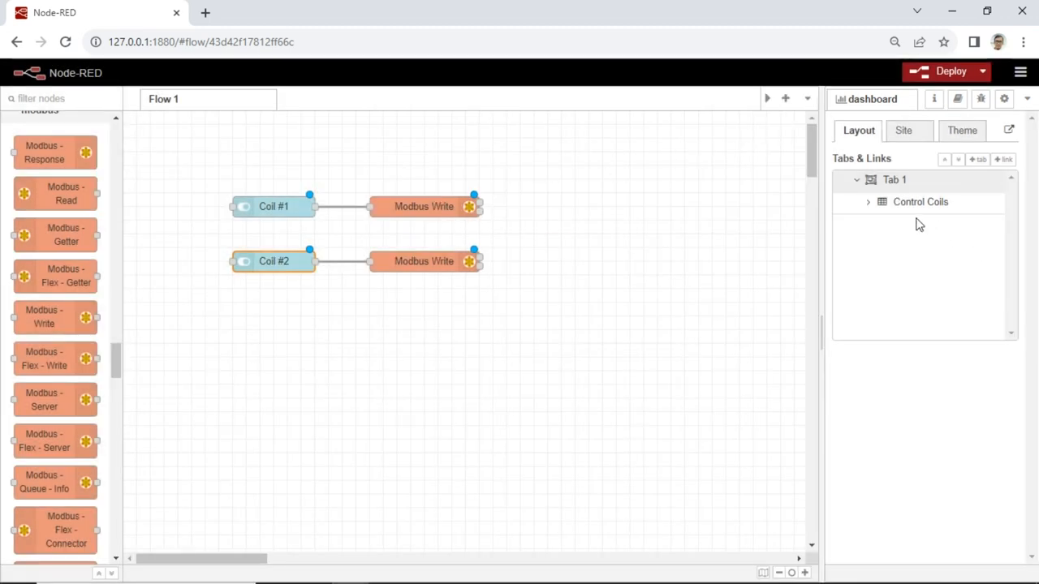
click(869, 203)
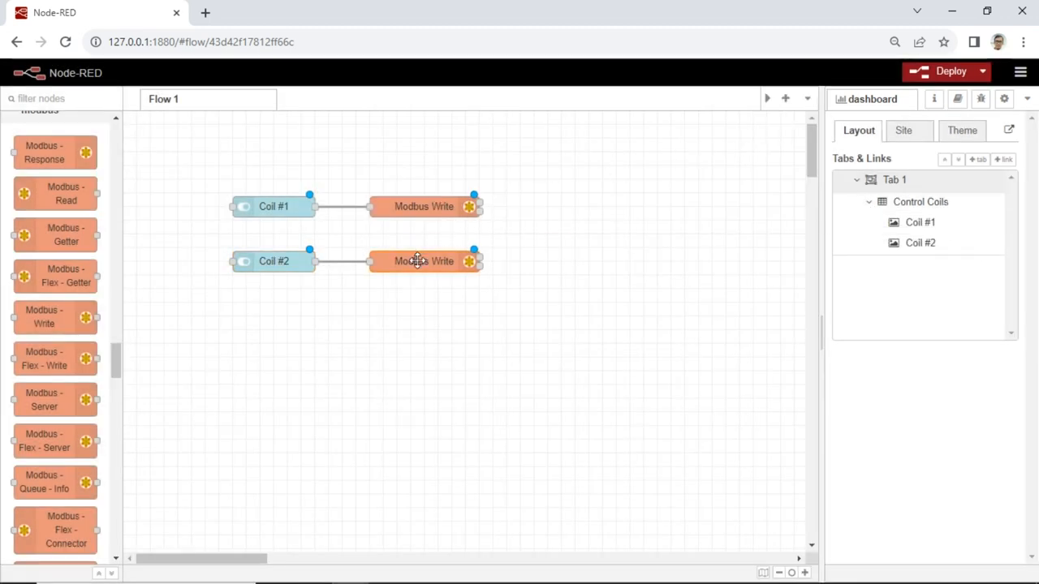
double_click(419, 260)
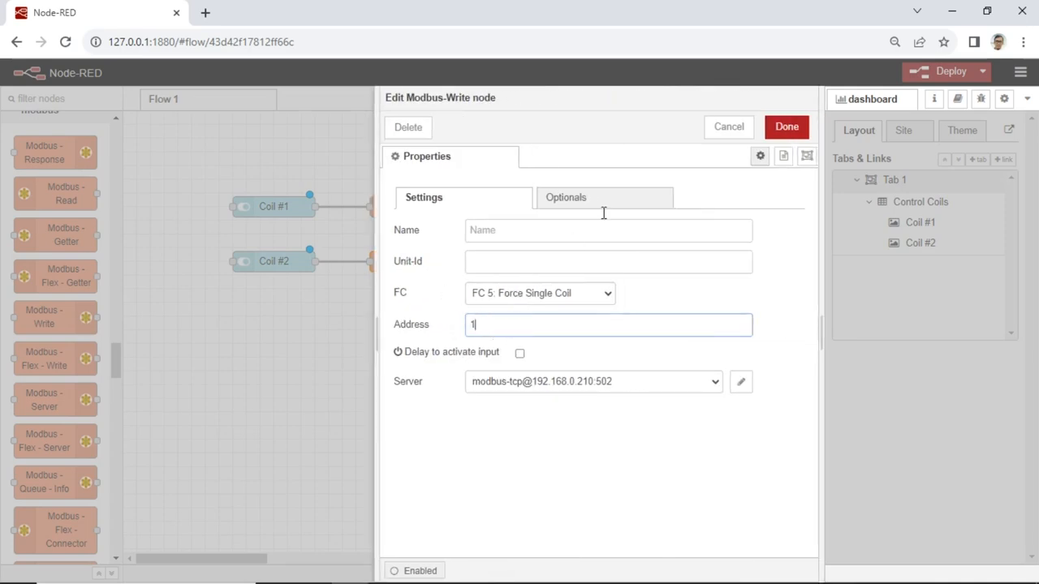
click(787, 126)
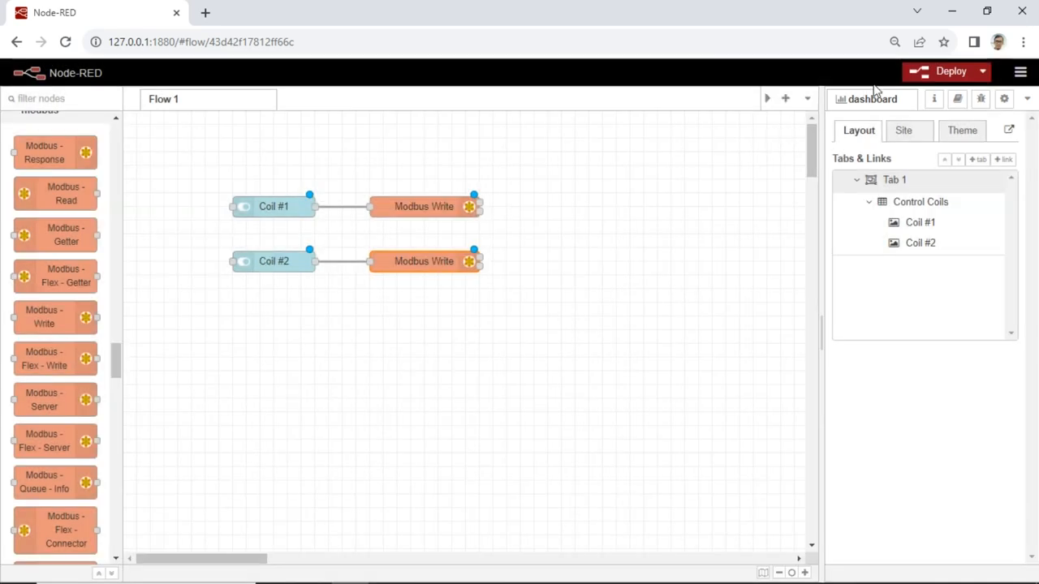
Deploy the flow and load 127.0.0.1:1880/ui/ in a new browser tab
click(942, 71)
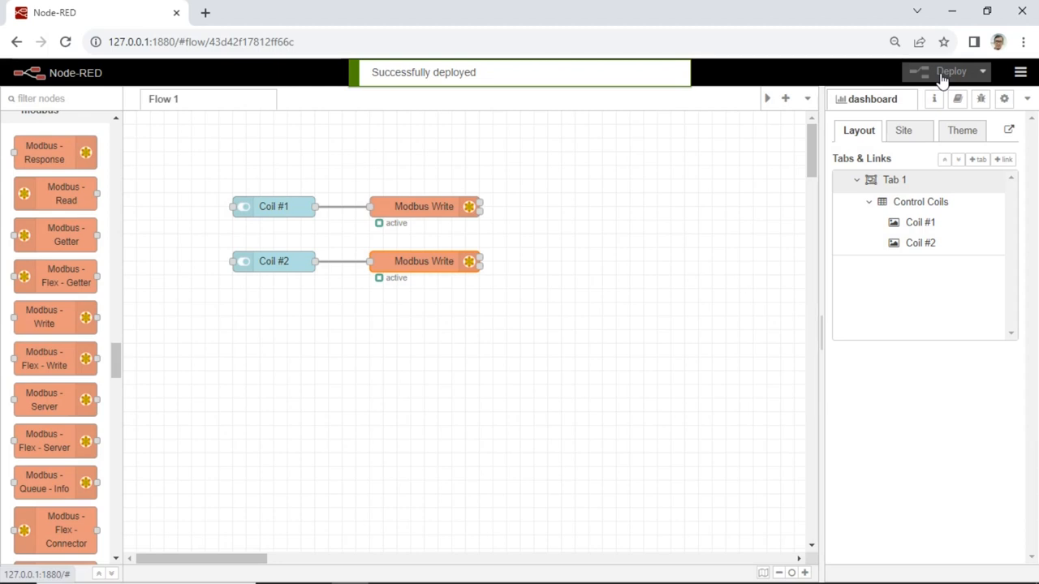
click(213, 12)
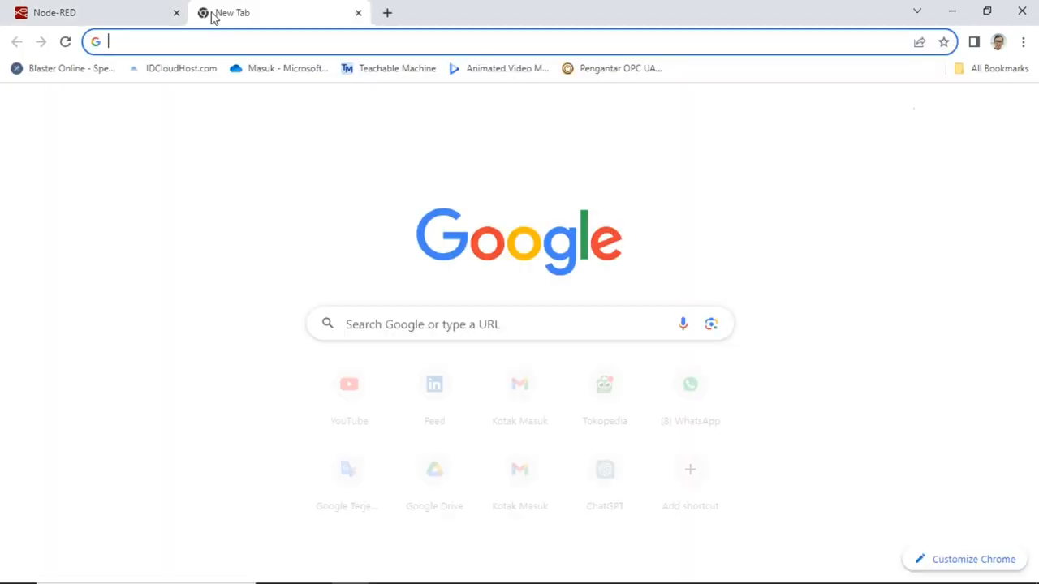
text(127.0.0.1:1880/ui/#!/0?socketid=DdyEH_gPfRUF0wySAAAr)
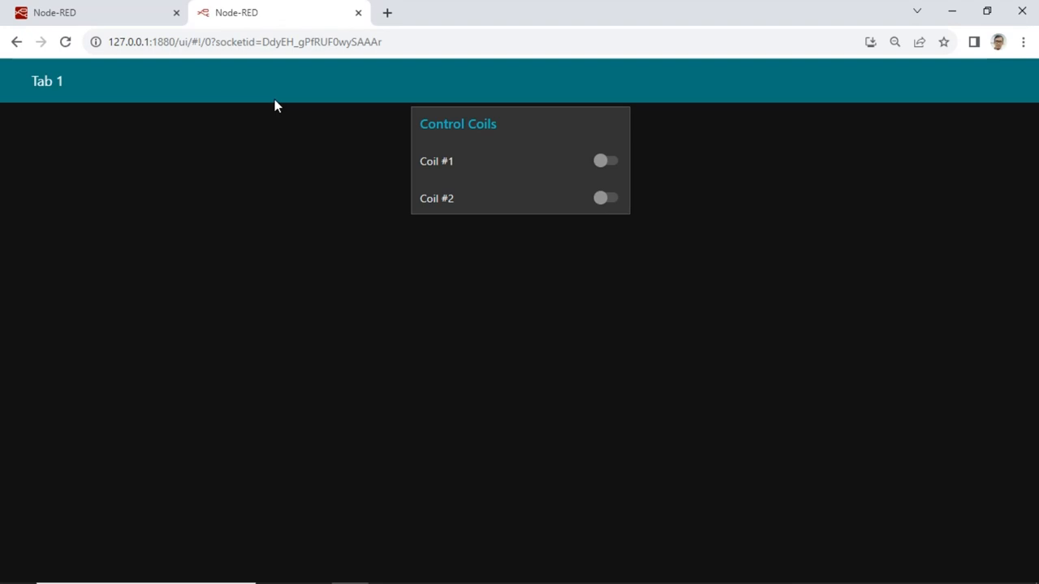
mouse_move(597, 159)
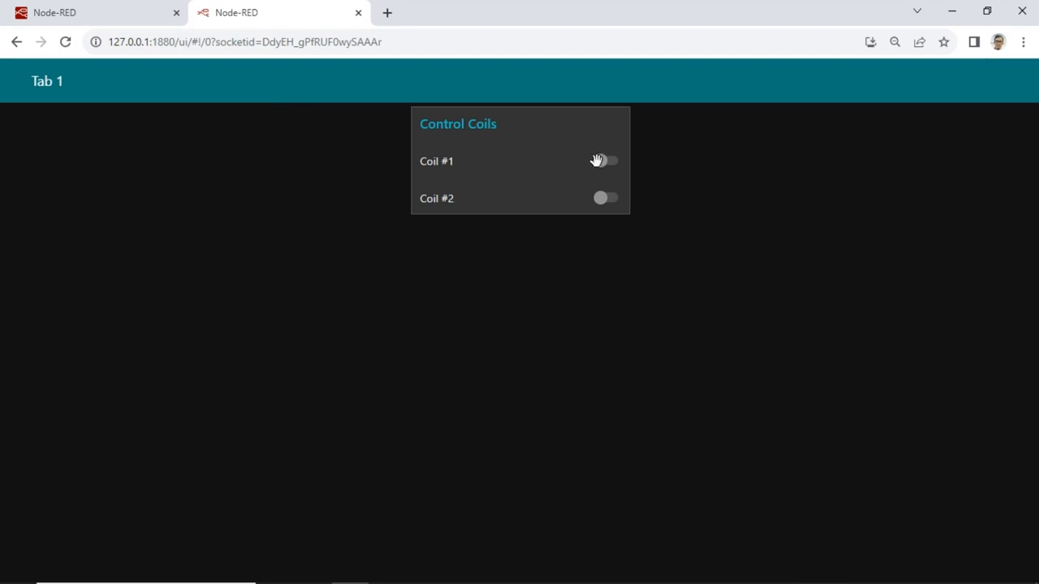
Toggle Coil #1 on and back off, then switch Coil #2 on
click(604, 161)
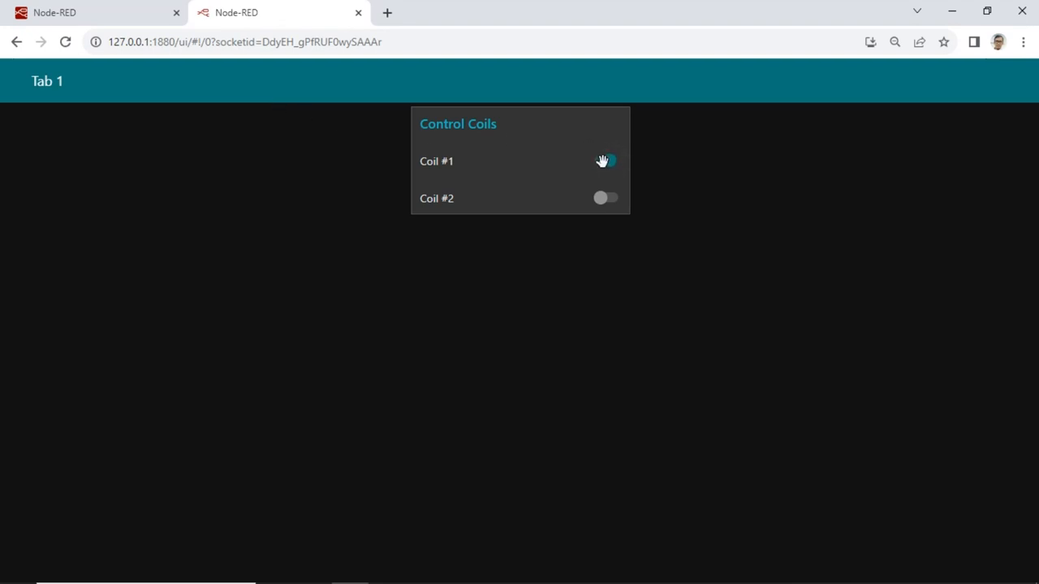
click(606, 160)
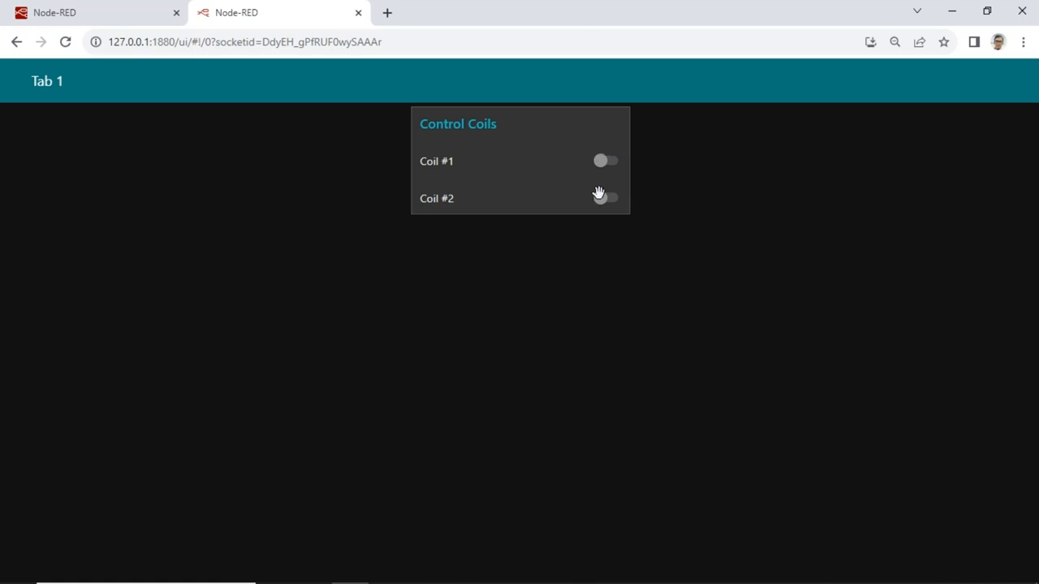
click(605, 198)
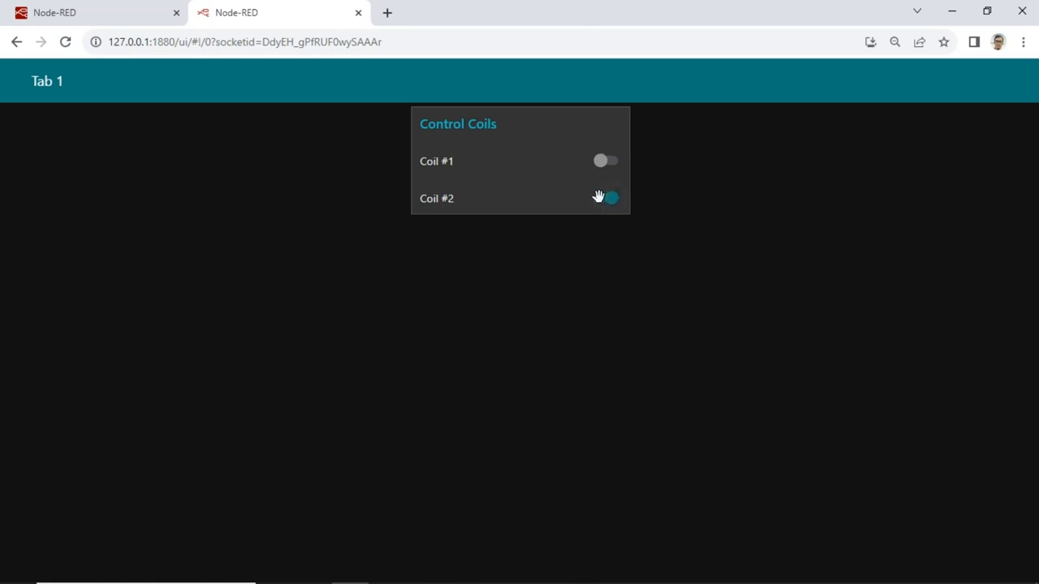